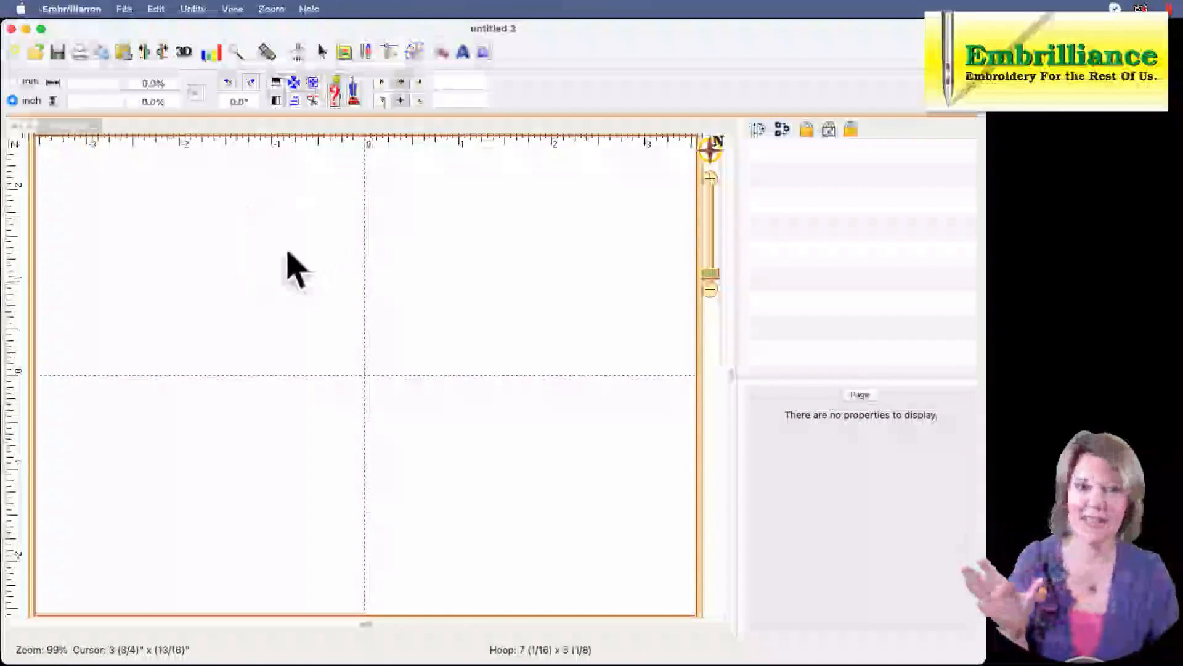
pyautogui.moveTo(196, 329)
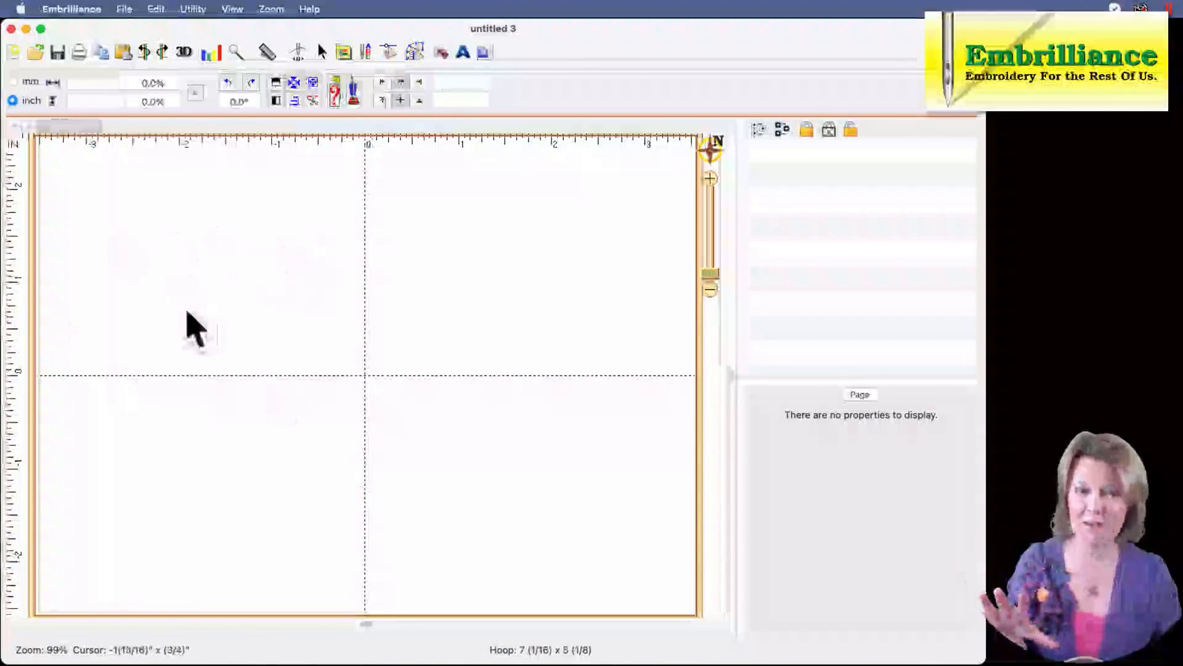
pyautogui.moveTo(98, 98)
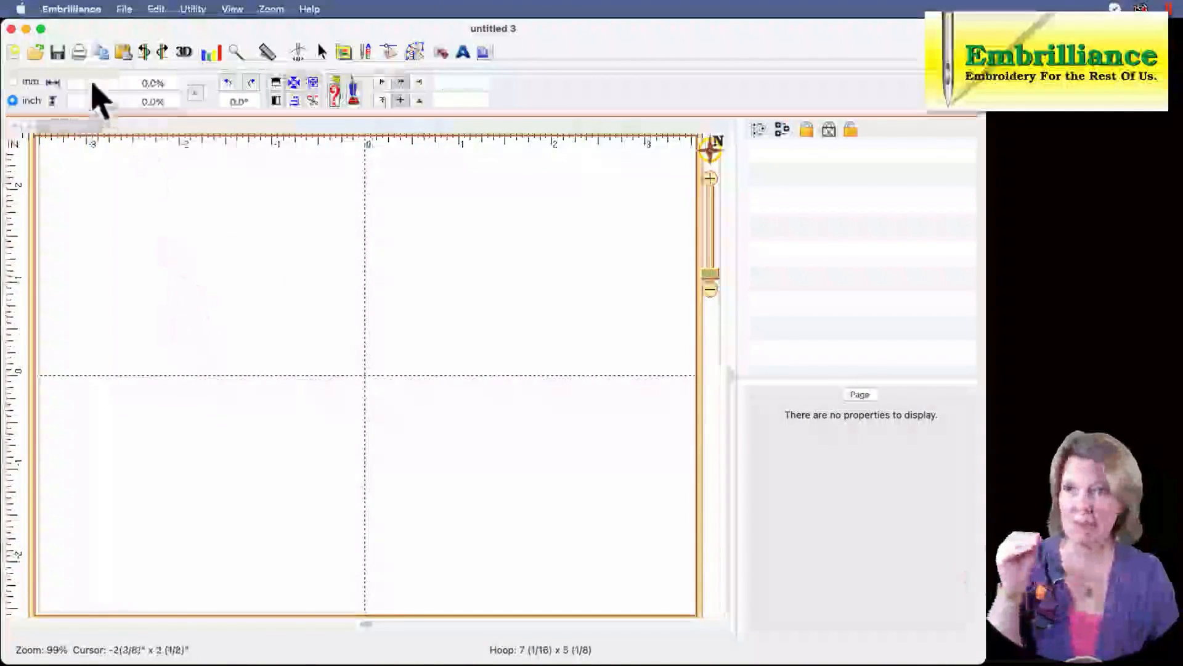
# Load the egg trio PES design from the LL Resizing folder into Embrilliance.
pyautogui.click(35, 51)
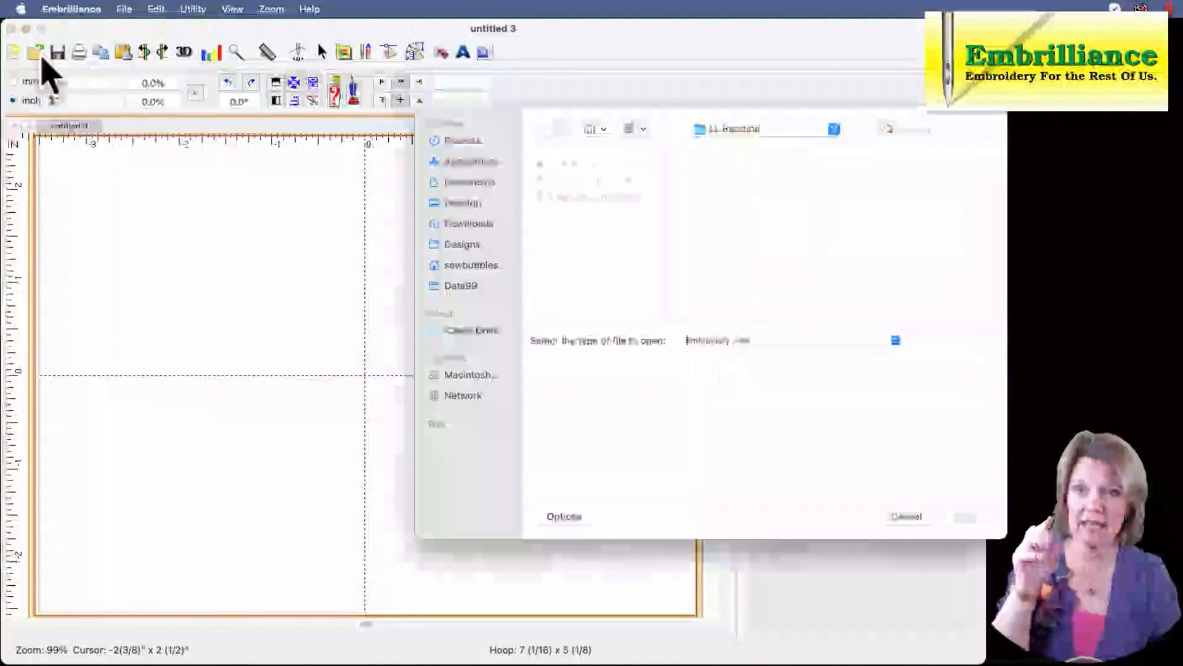
pyautogui.click(591, 181)
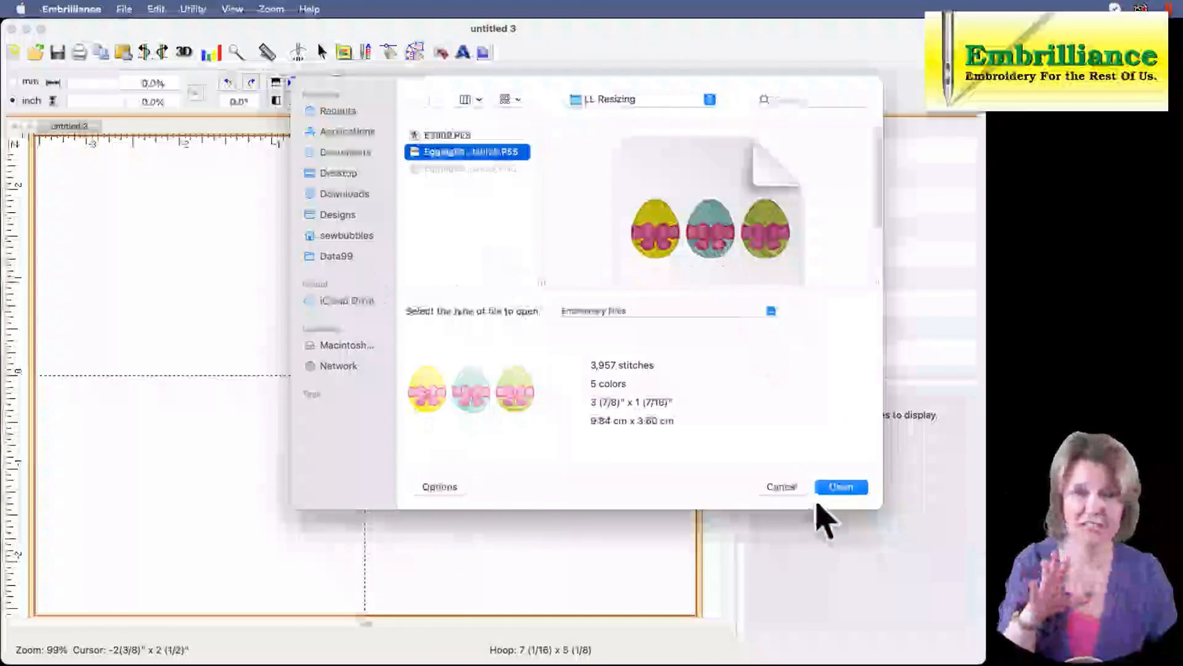
pyautogui.click(840, 487)
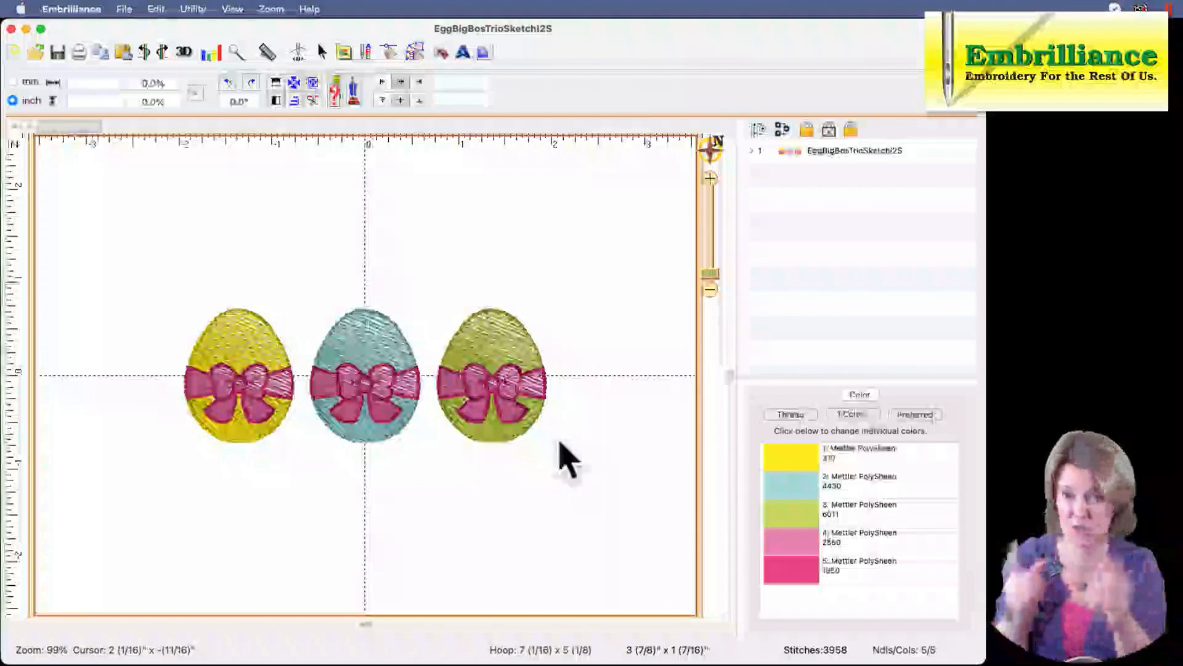
pyautogui.moveTo(524, 437)
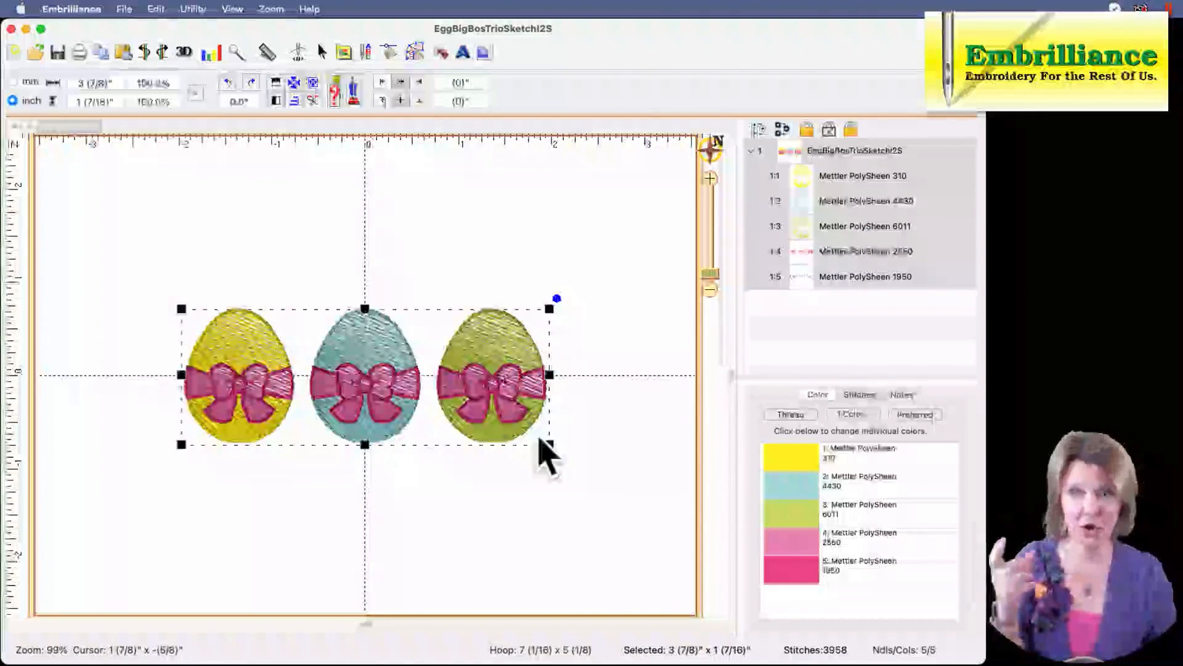
pyautogui.moveTo(91, 140)
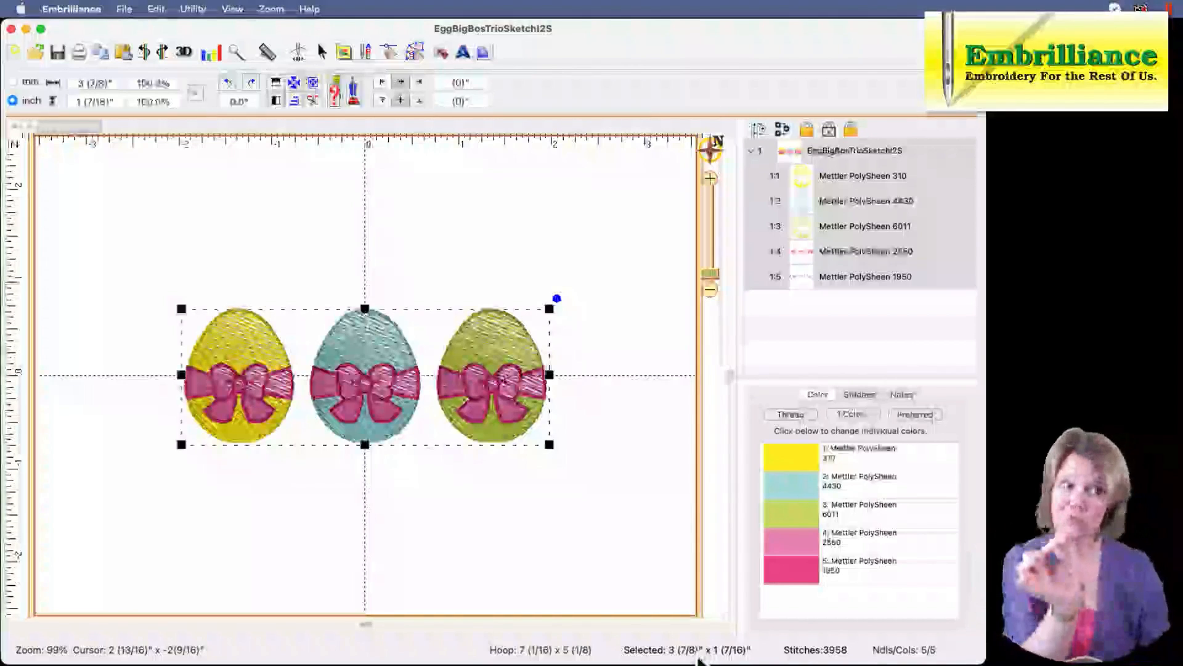
pyautogui.moveTo(547, 475)
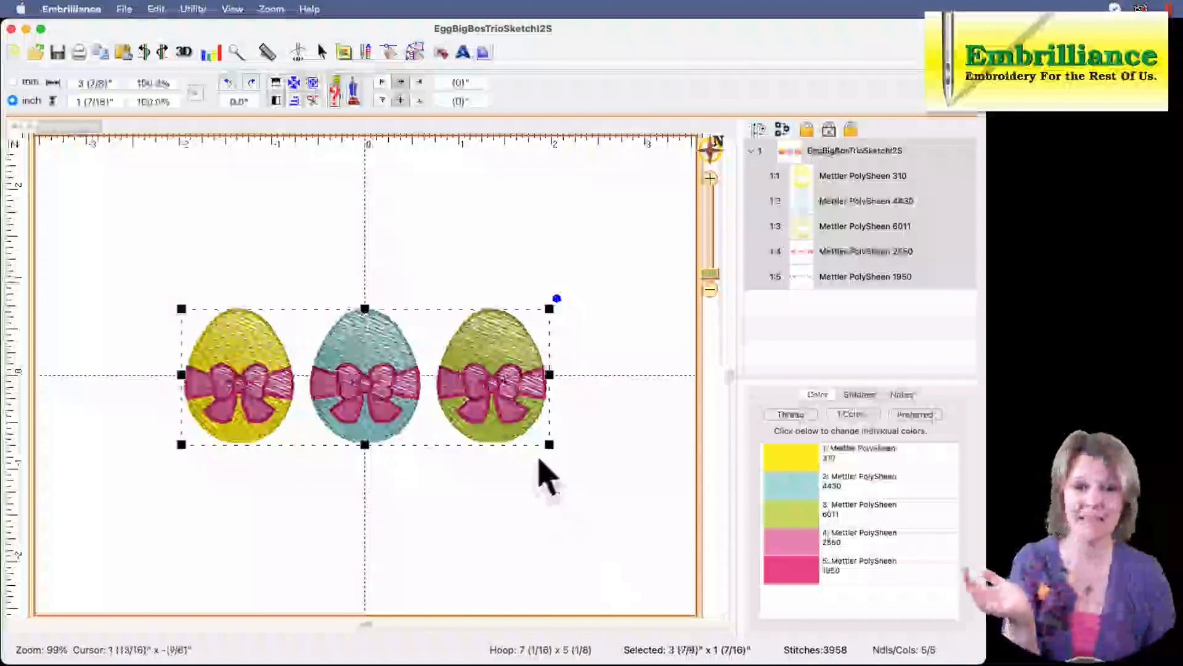
pyautogui.moveTo(551, 453)
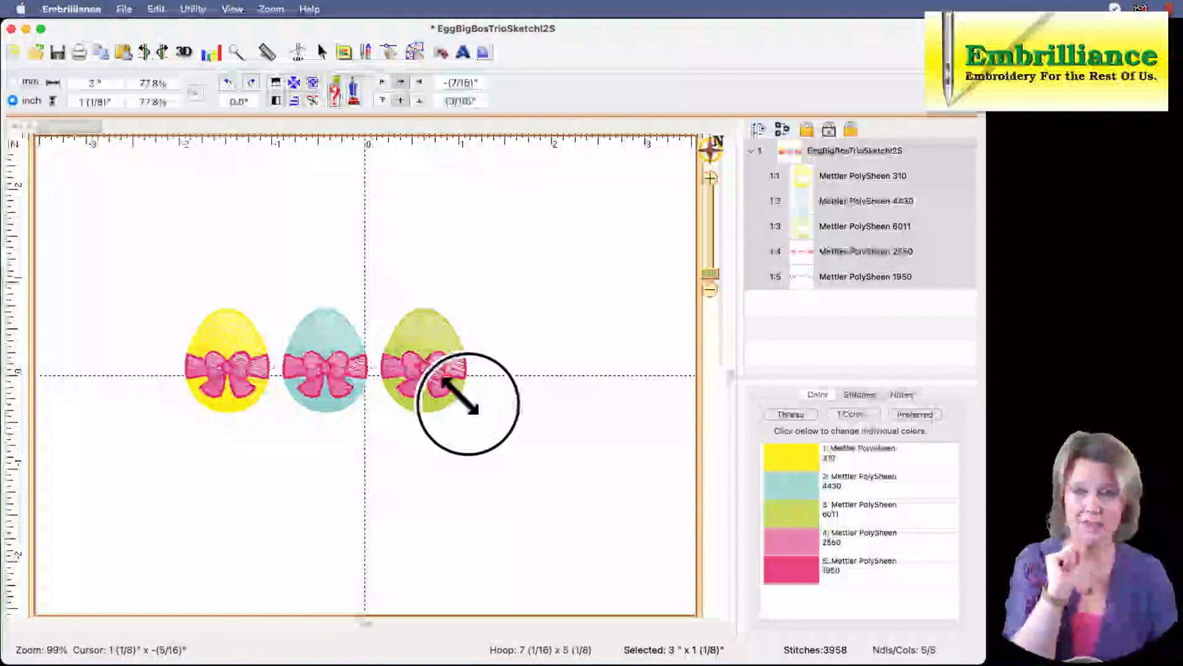
pyautogui.moveTo(475, 423)
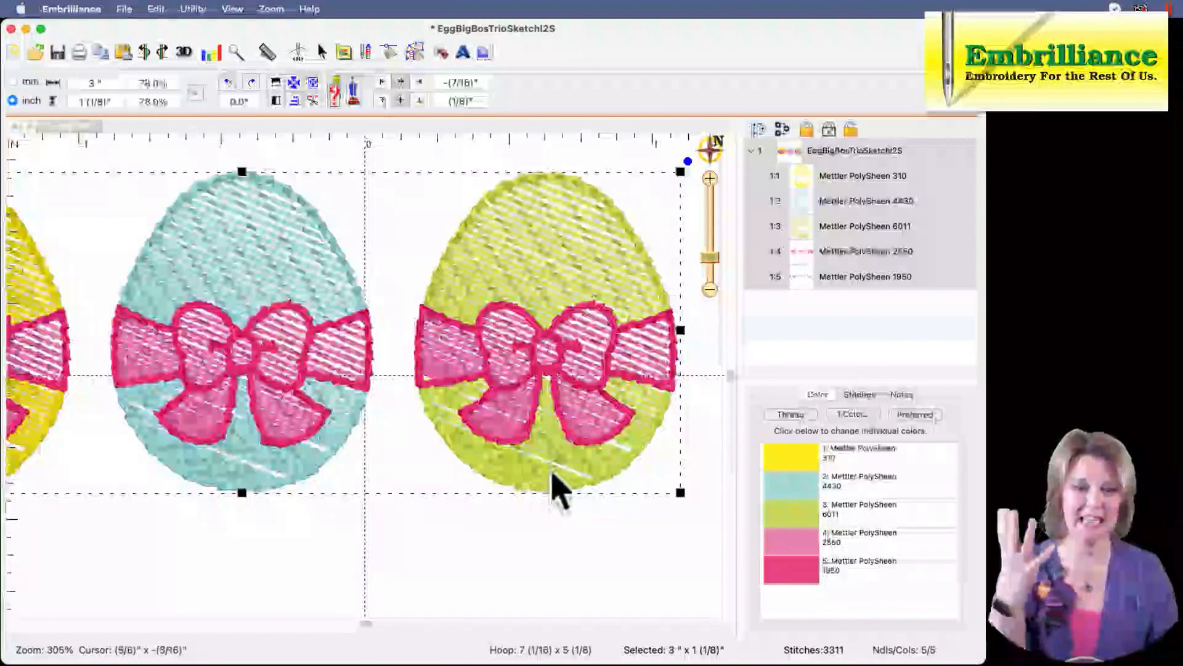
pyautogui.moveTo(543, 521)
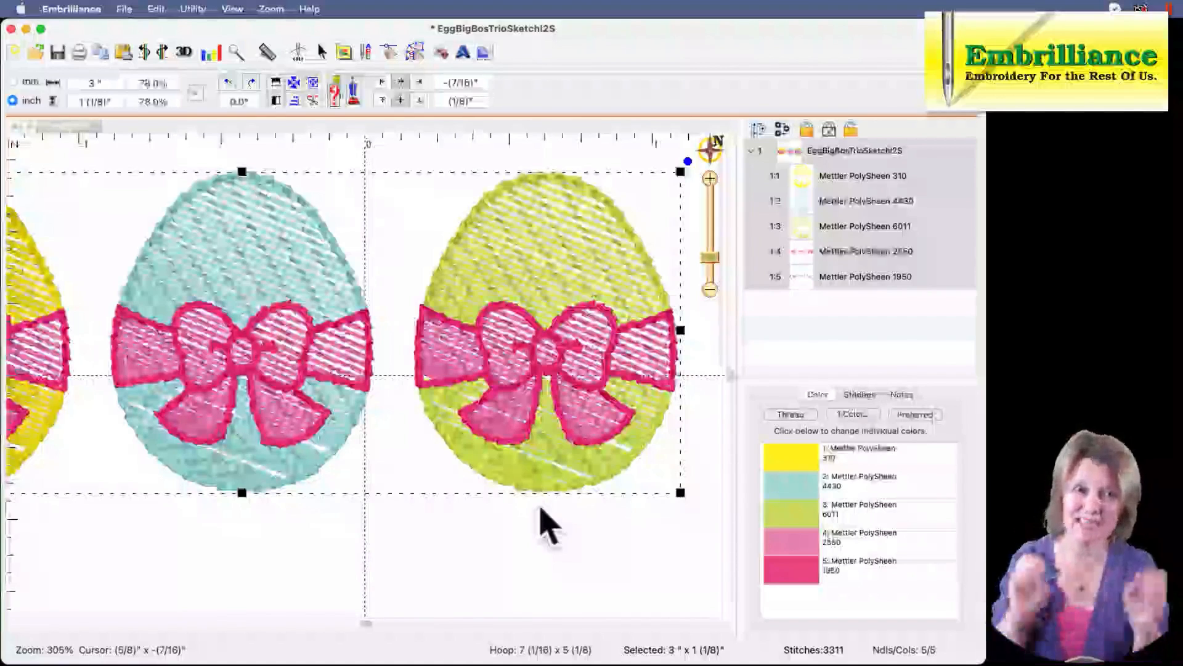
pyautogui.moveTo(589, 245)
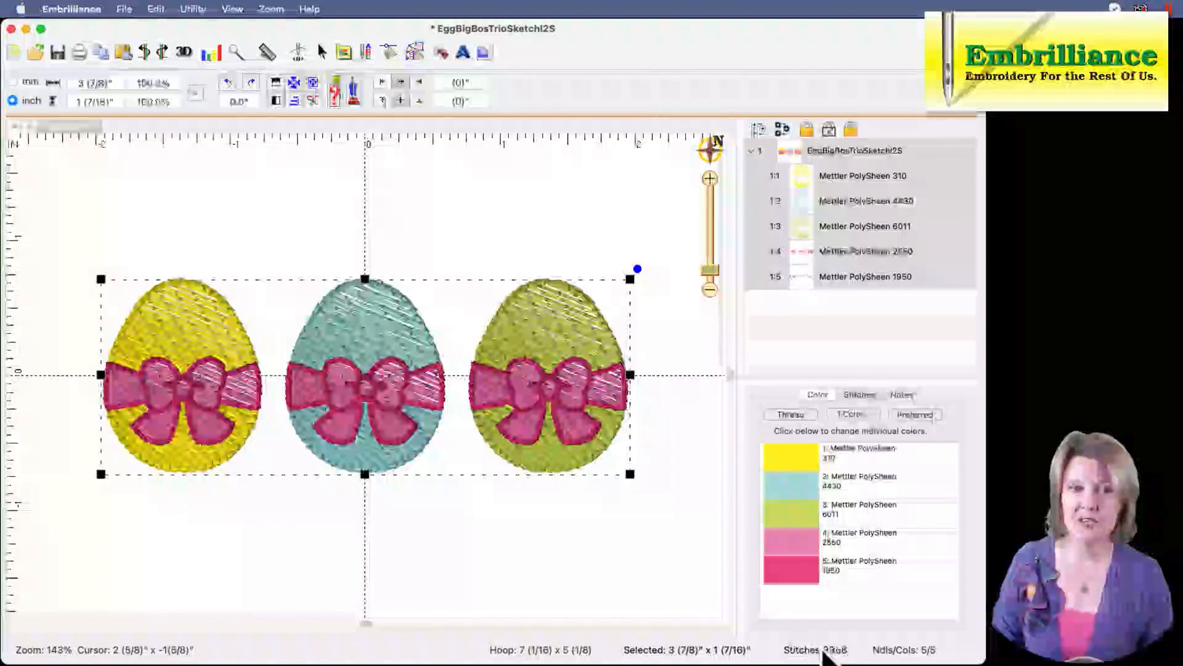
pyautogui.moveTo(747, 641)
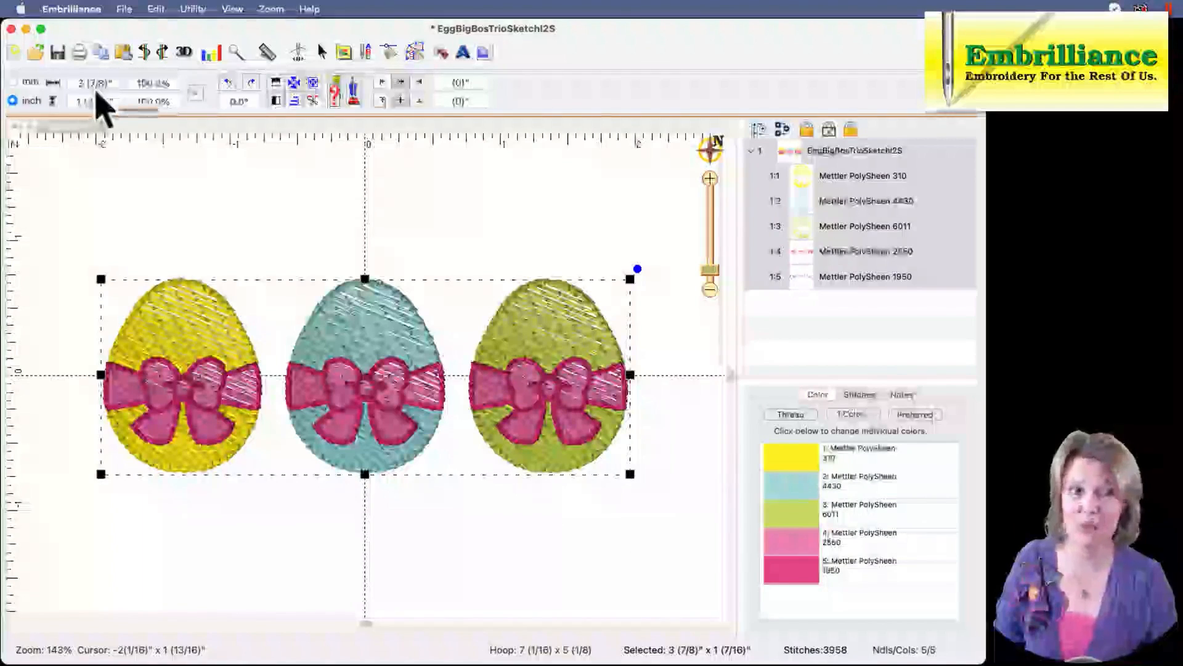
pyautogui.moveTo(709, 536)
pyautogui.write('3')
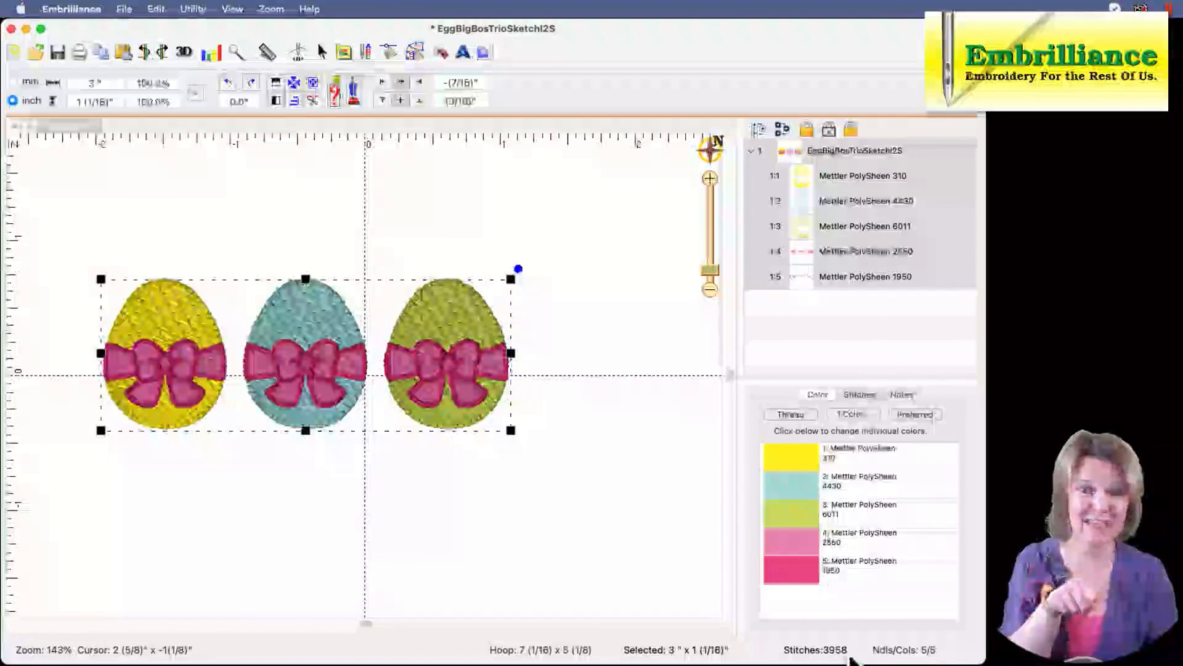
pyautogui.moveTo(743, 369)
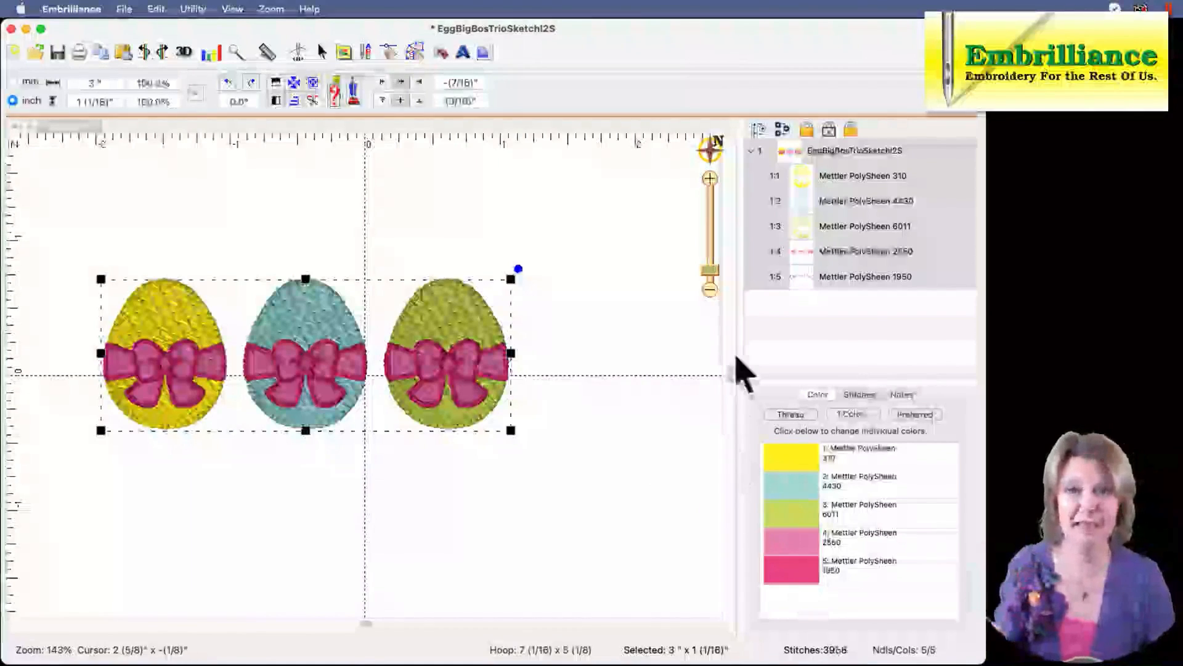
pyautogui.click(709, 179)
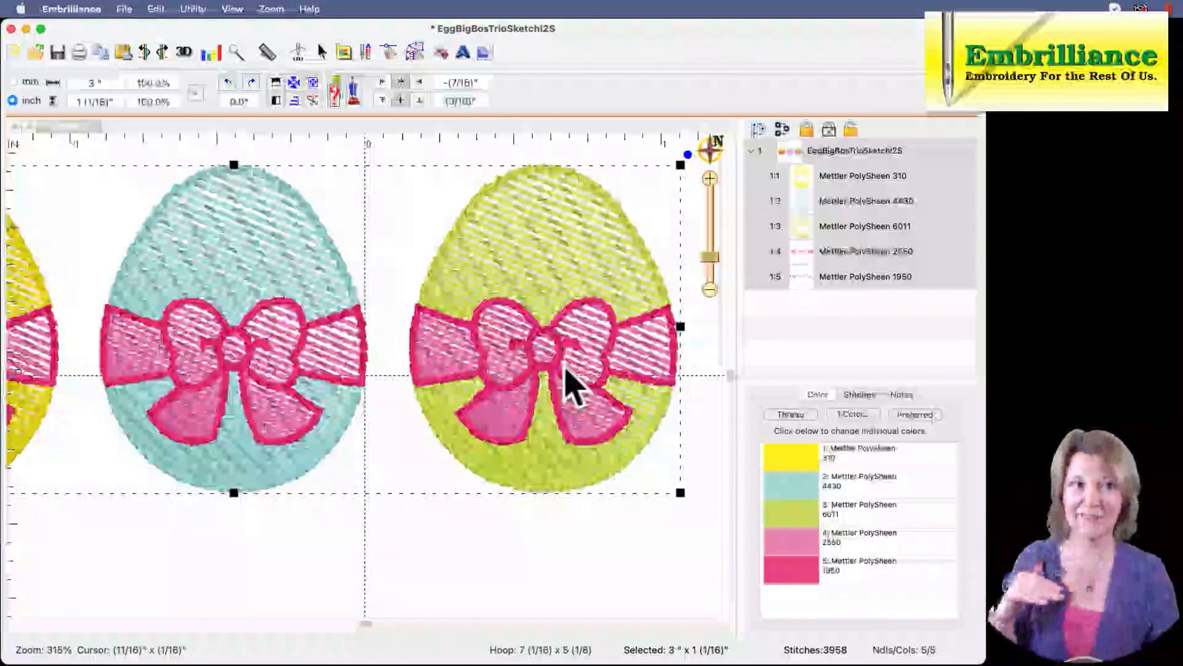
pyautogui.moveTo(562, 411)
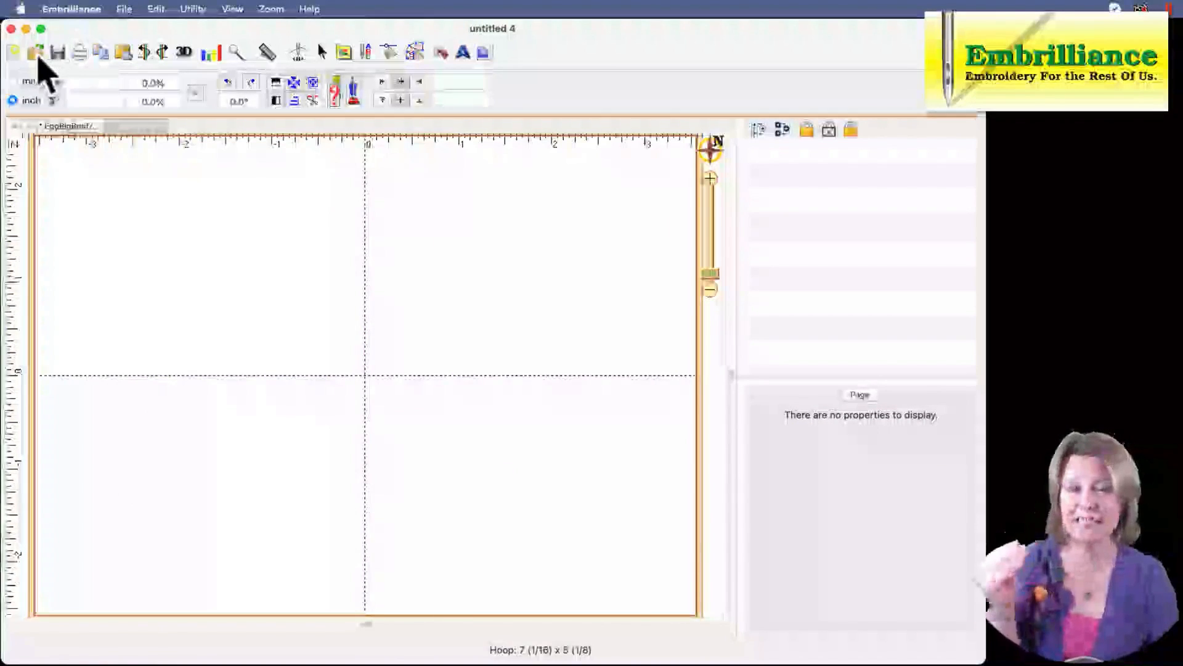
# Load the E3909.PES baby carriage design from the LL Resizing folder.
pyautogui.click(34, 52)
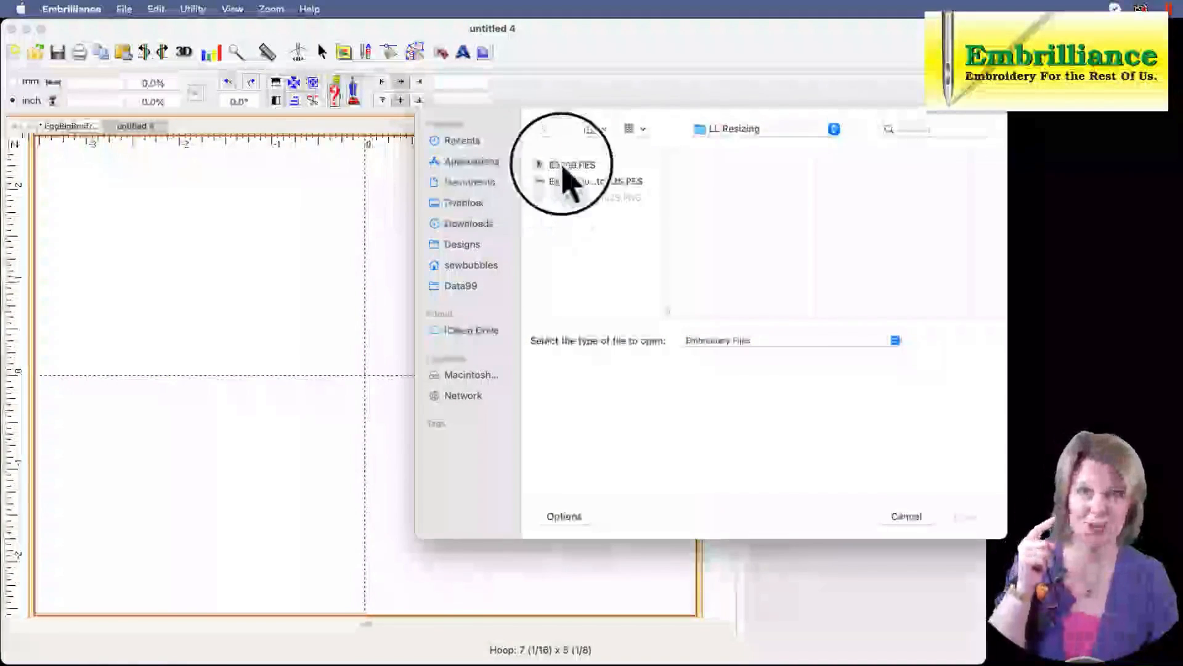
pyautogui.click(591, 164)
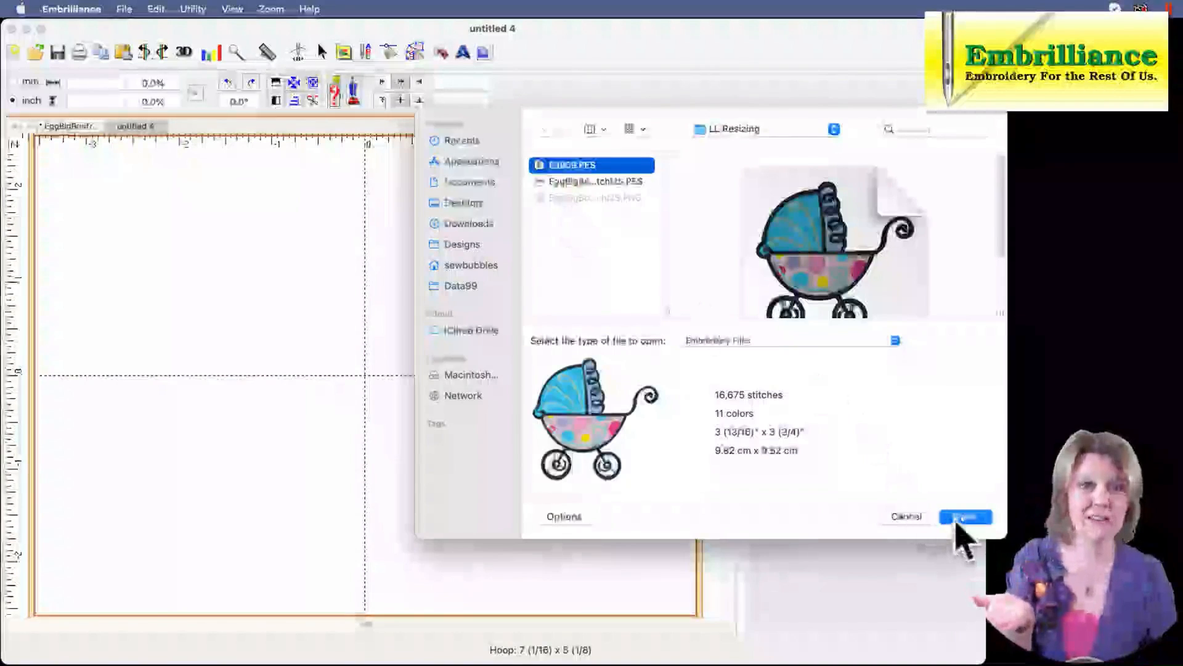
pyautogui.click(965, 516)
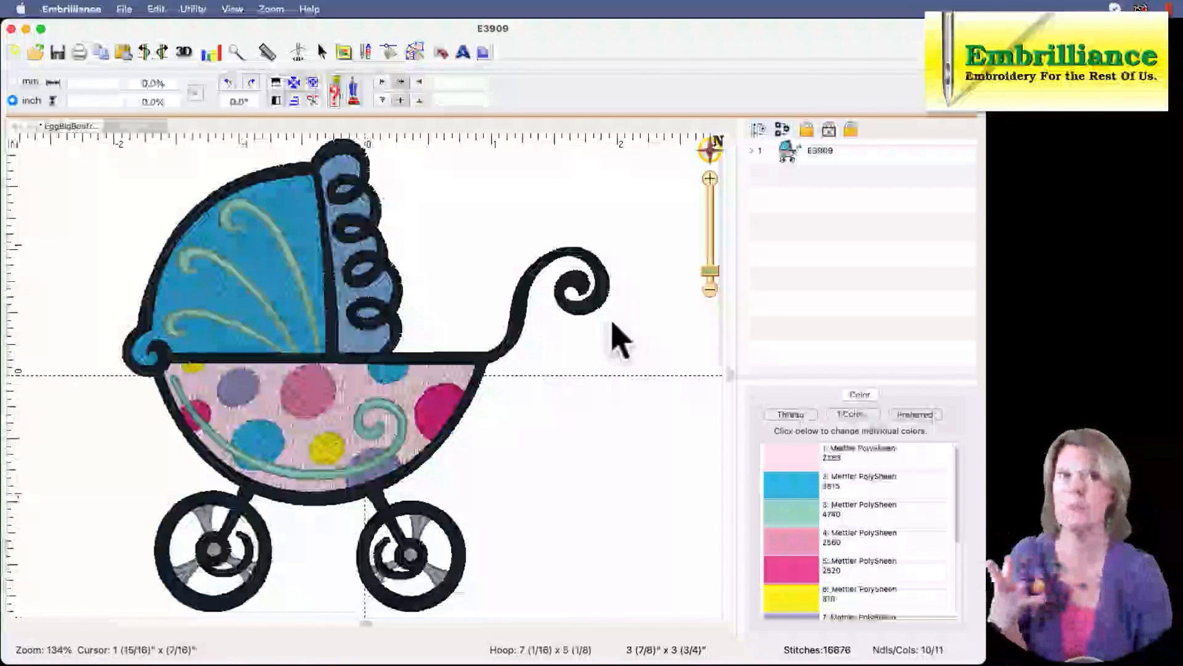
pyautogui.moveTo(593, 340)
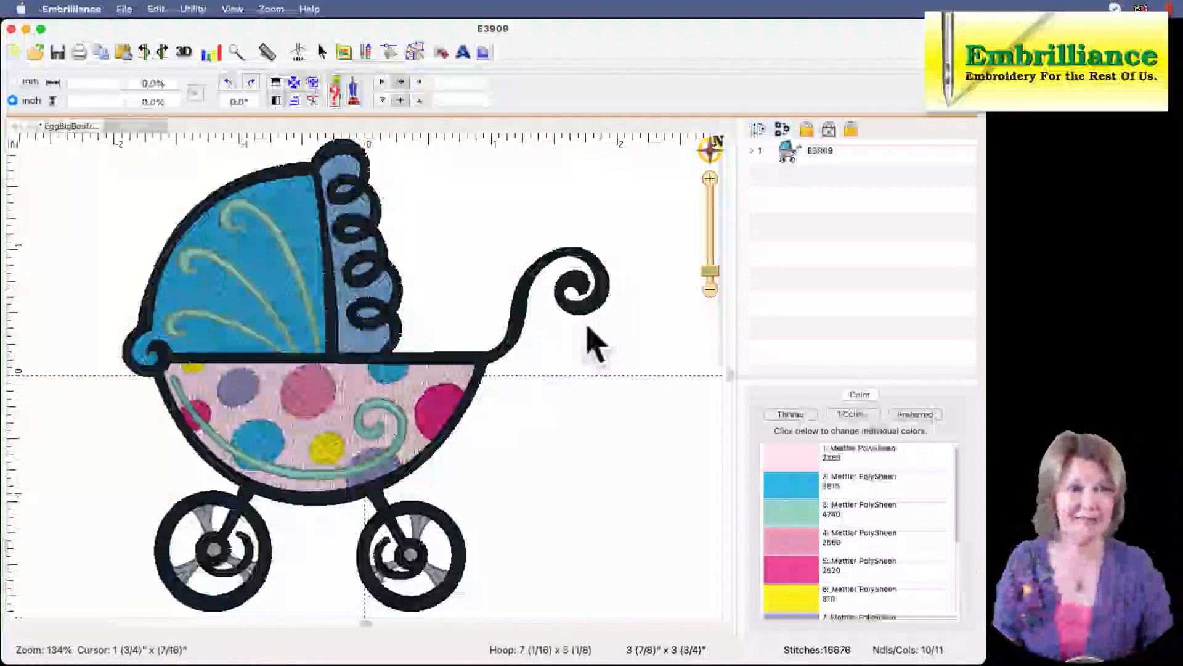
pyautogui.moveTo(317, 151)
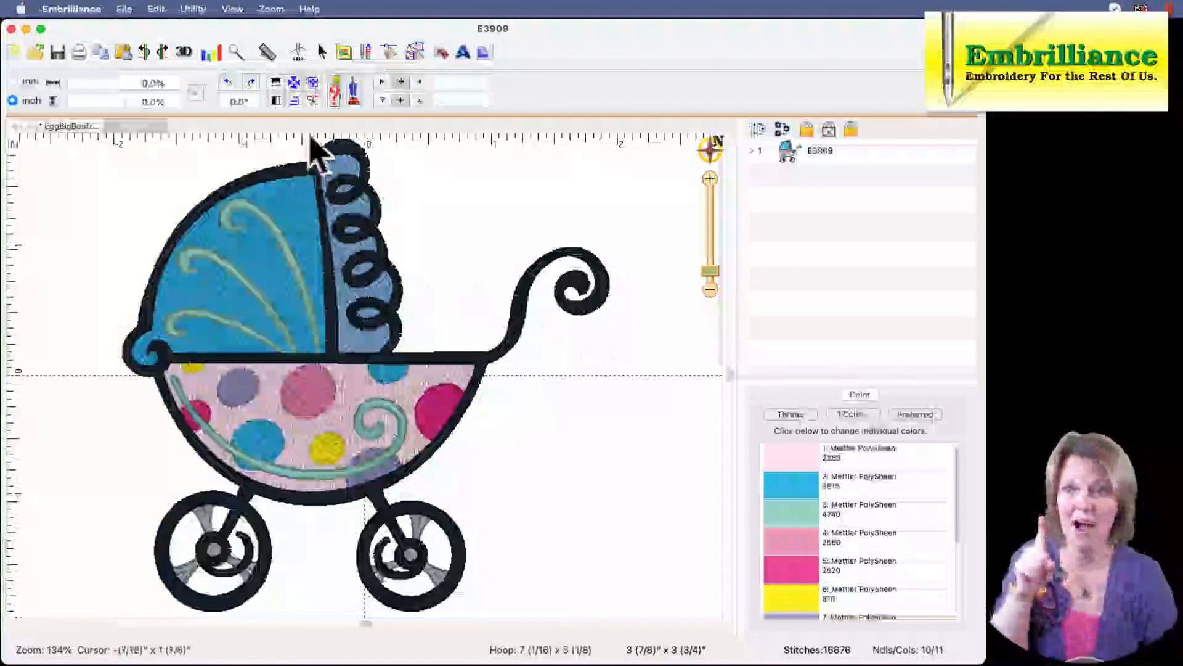
# Start the stitch simulator on the baby carriage design.
pyautogui.click(297, 52)
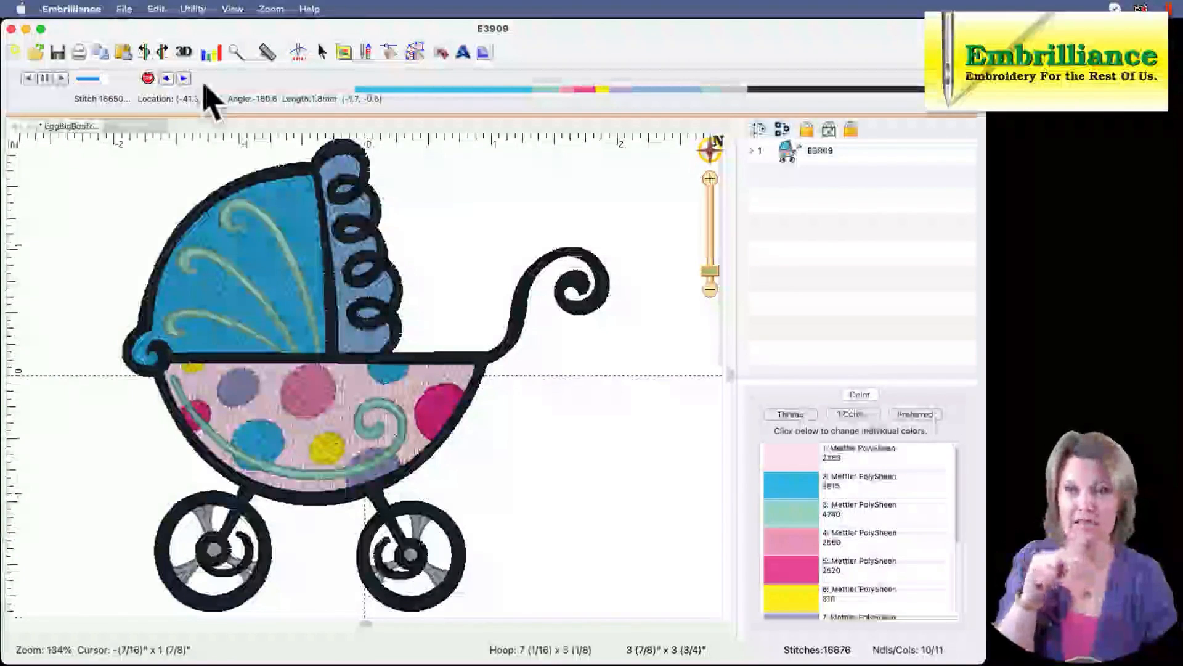
# Rewind the stitch playback to the first stitch and play the carriage stitch-out.
pyautogui.click(146, 78)
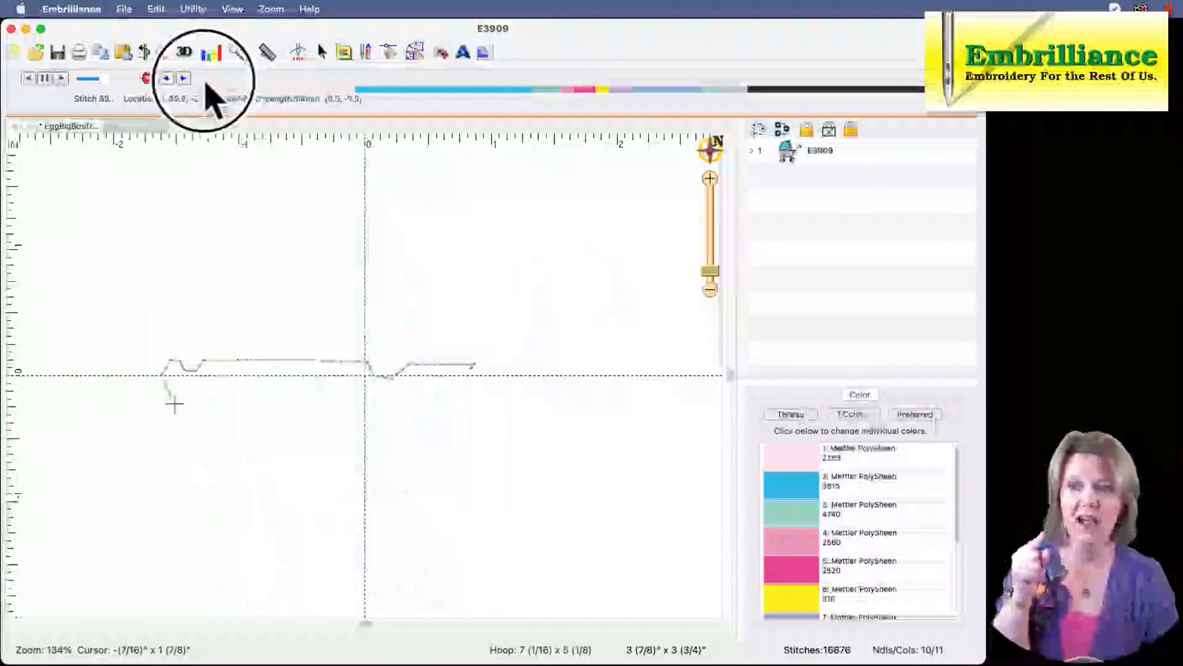
pyautogui.click(181, 78)
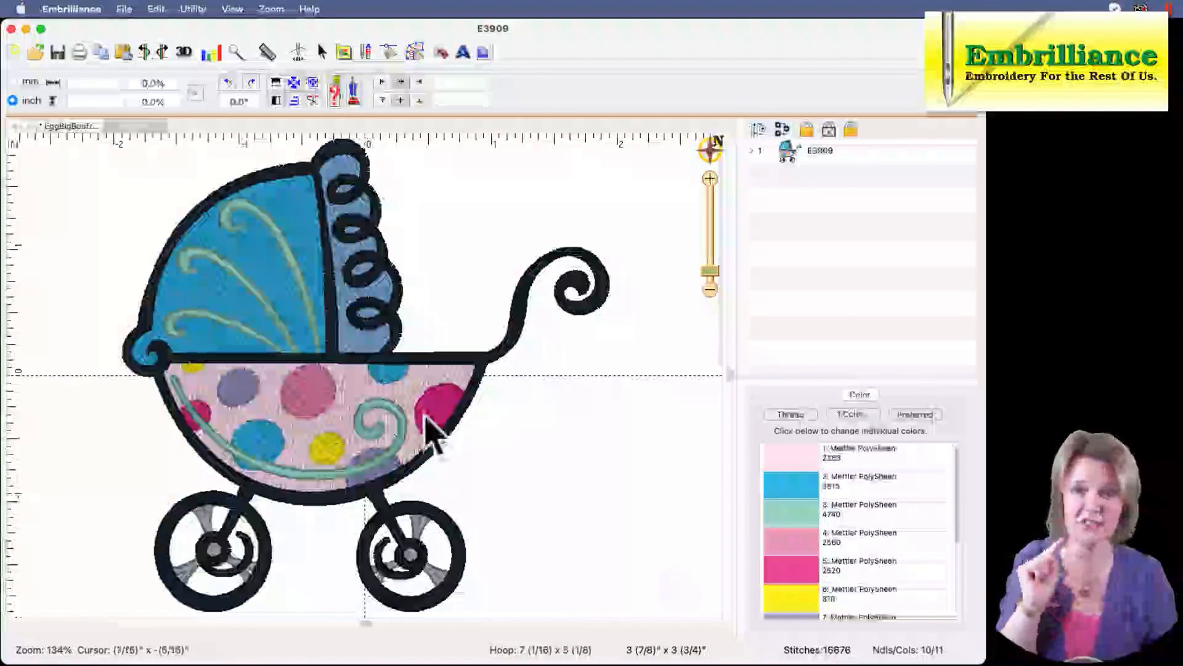
# Resize the selected carriage by its corner handle to about 2 1/8" x 2 1/16".
pyautogui.click(316, 415)
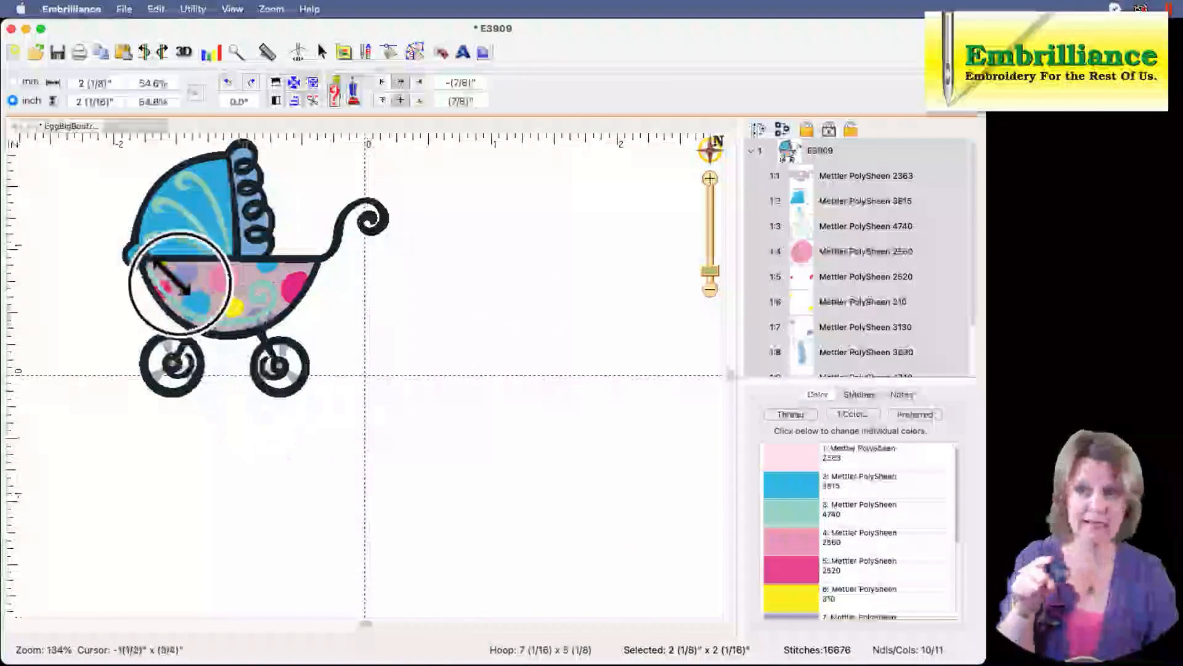
pyautogui.click(226, 287)
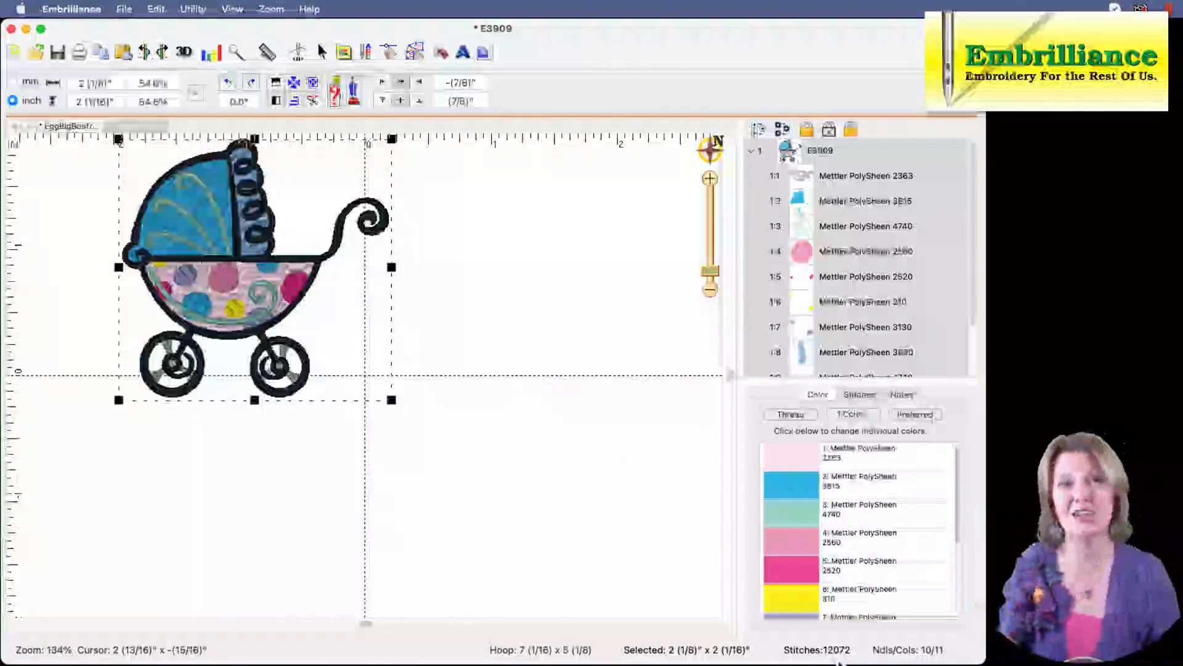
pyautogui.moveTo(513, 498)
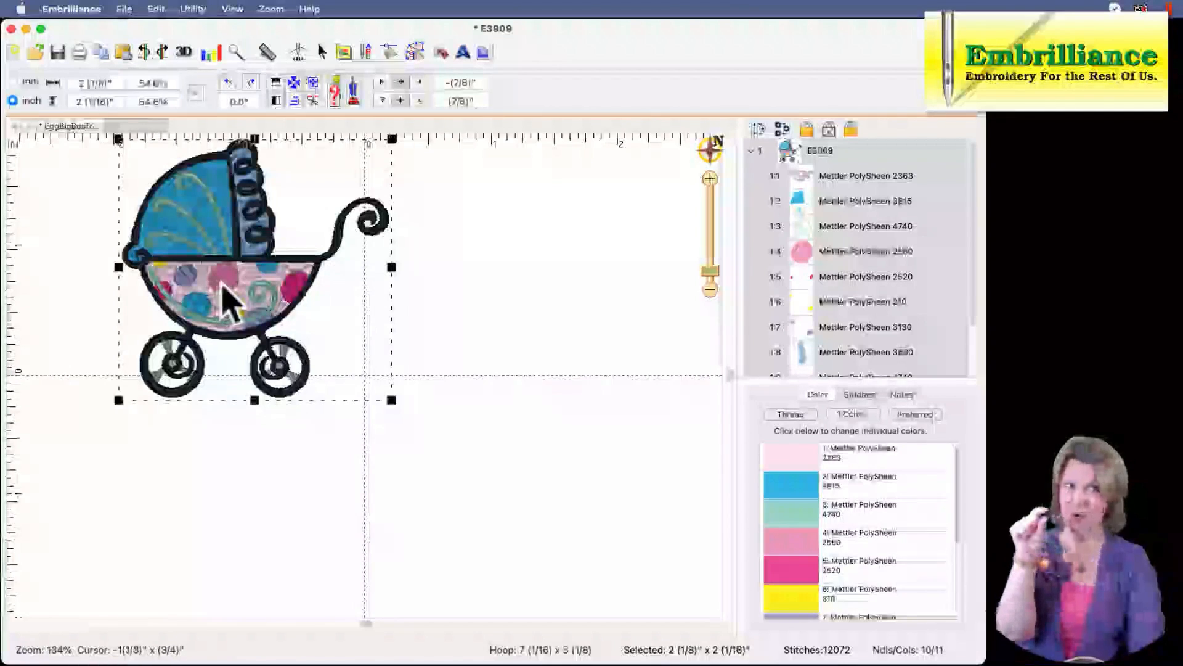
pyautogui.moveTo(227, 302)
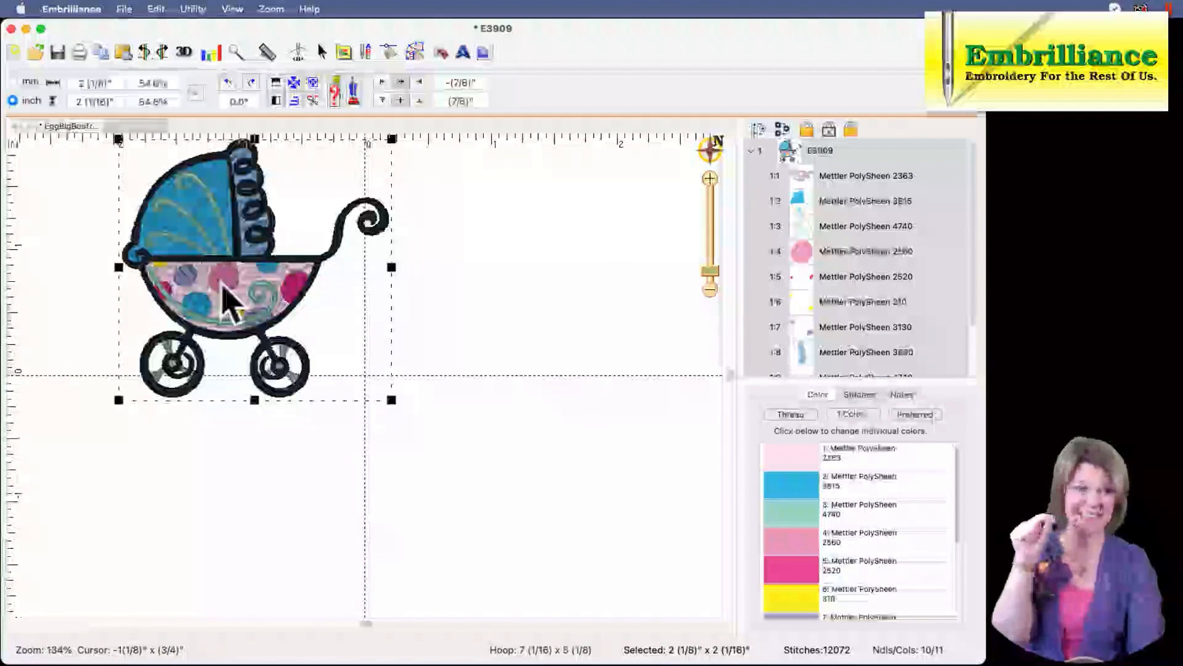
pyautogui.moveTo(286, 295)
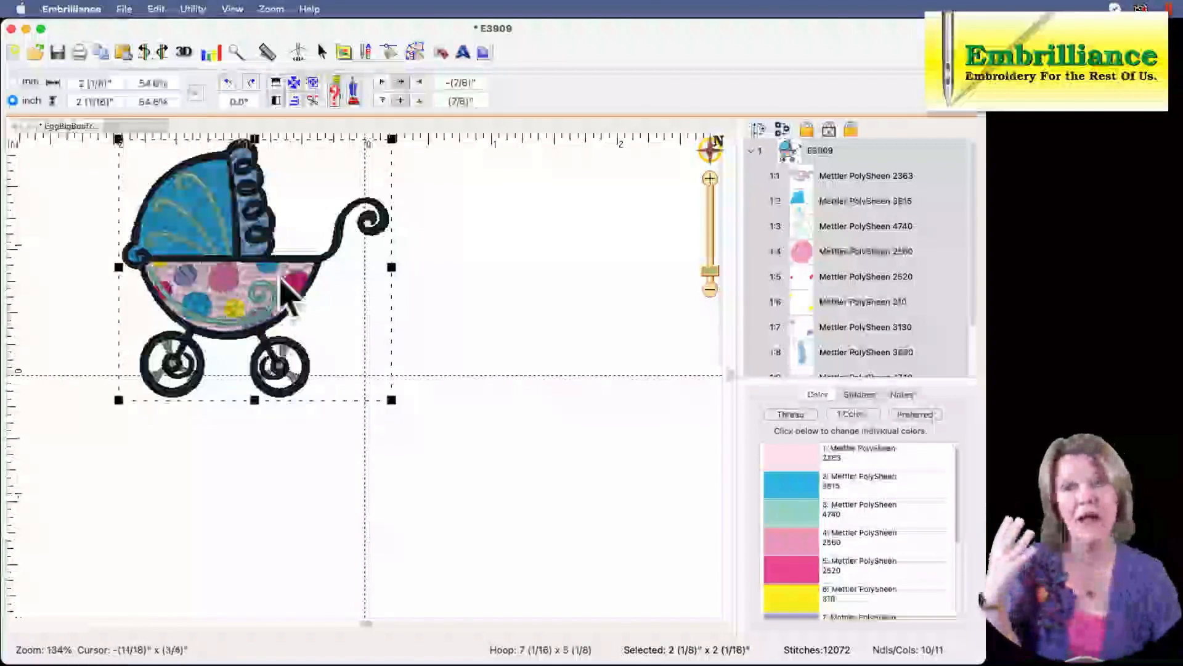
pyautogui.moveTo(256, 309)
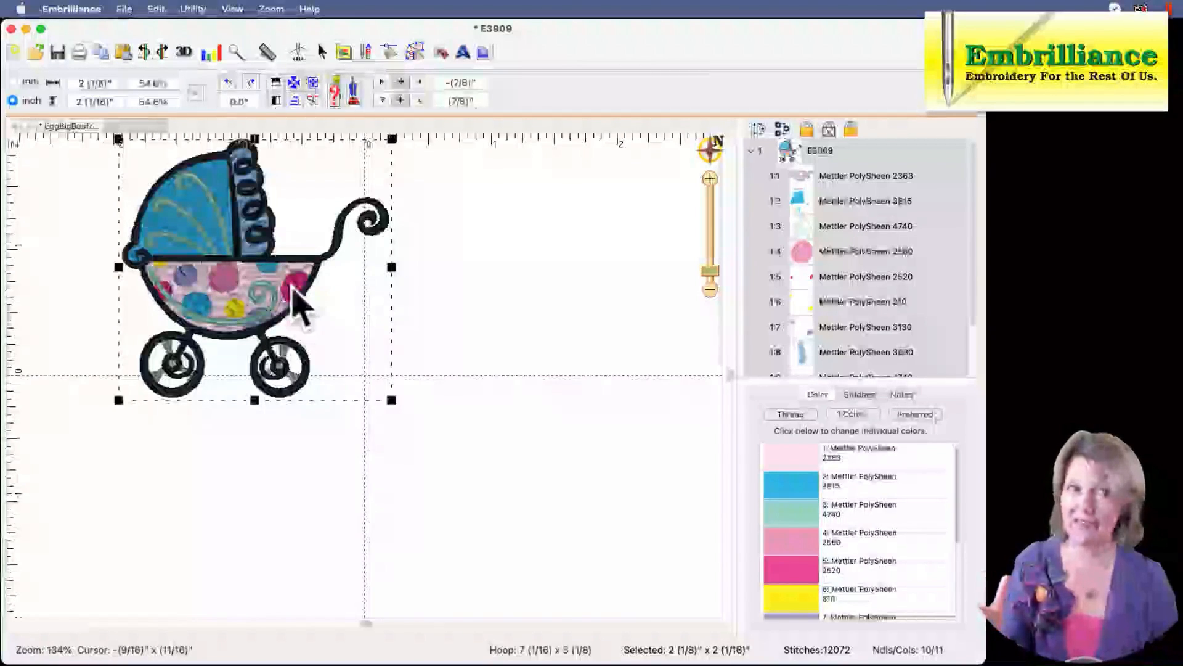
pyautogui.moveTo(834, 193)
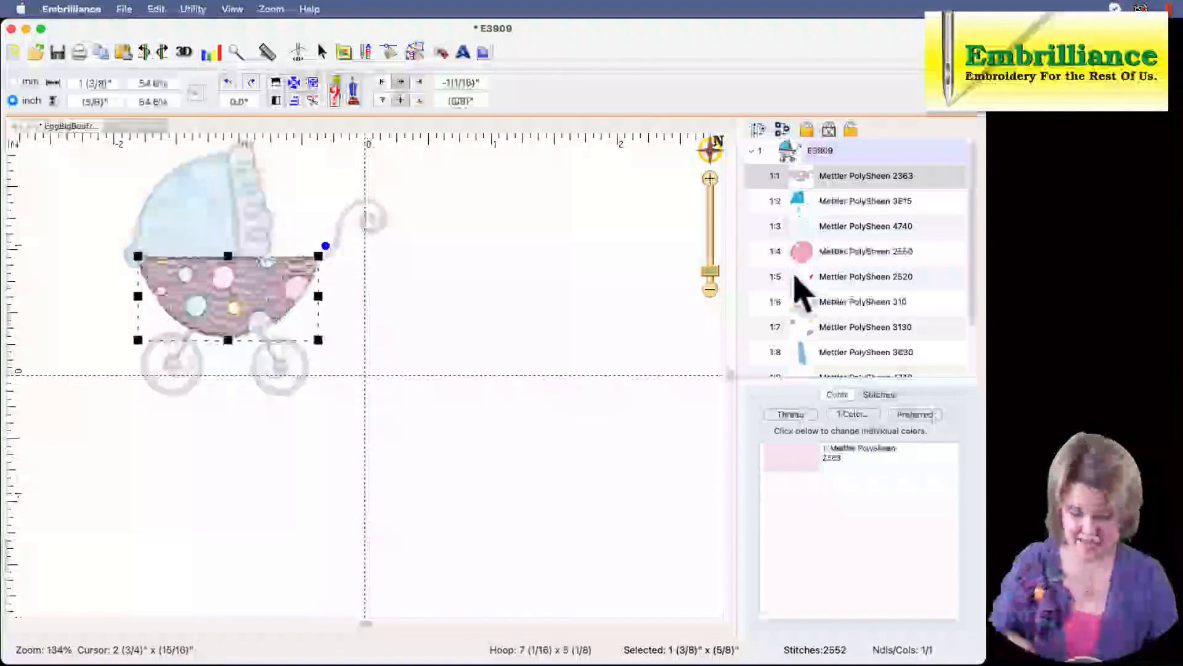
pyautogui.moveTo(803, 252)
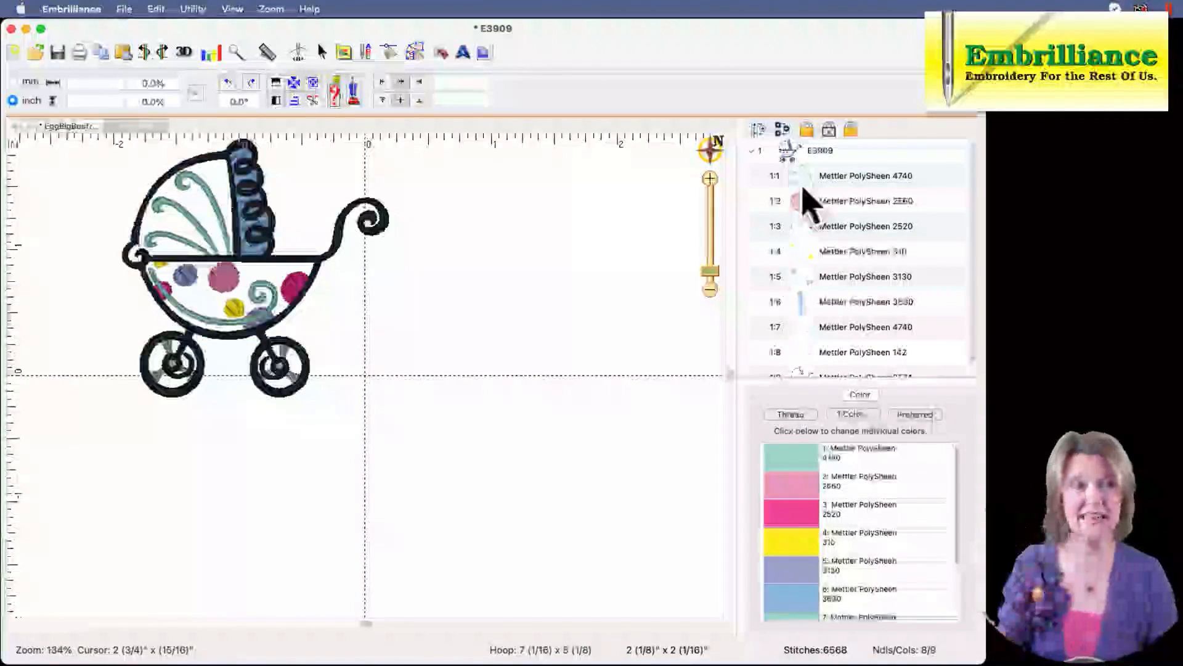
pyautogui.moveTo(830, 249)
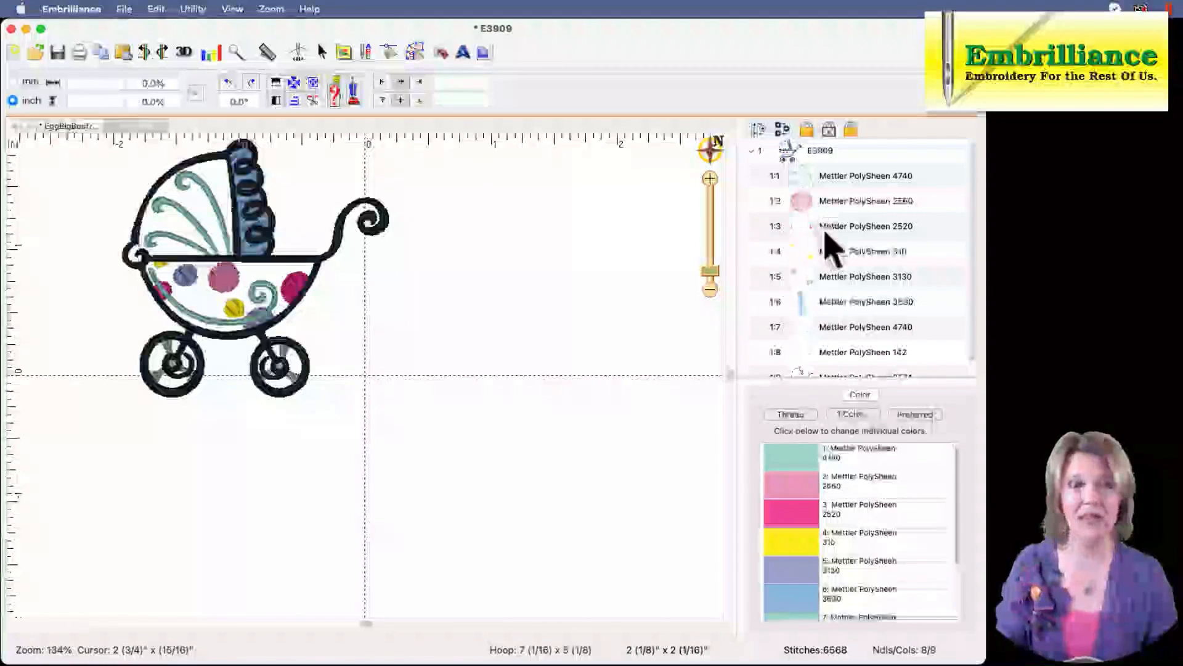
pyautogui.moveTo(815, 317)
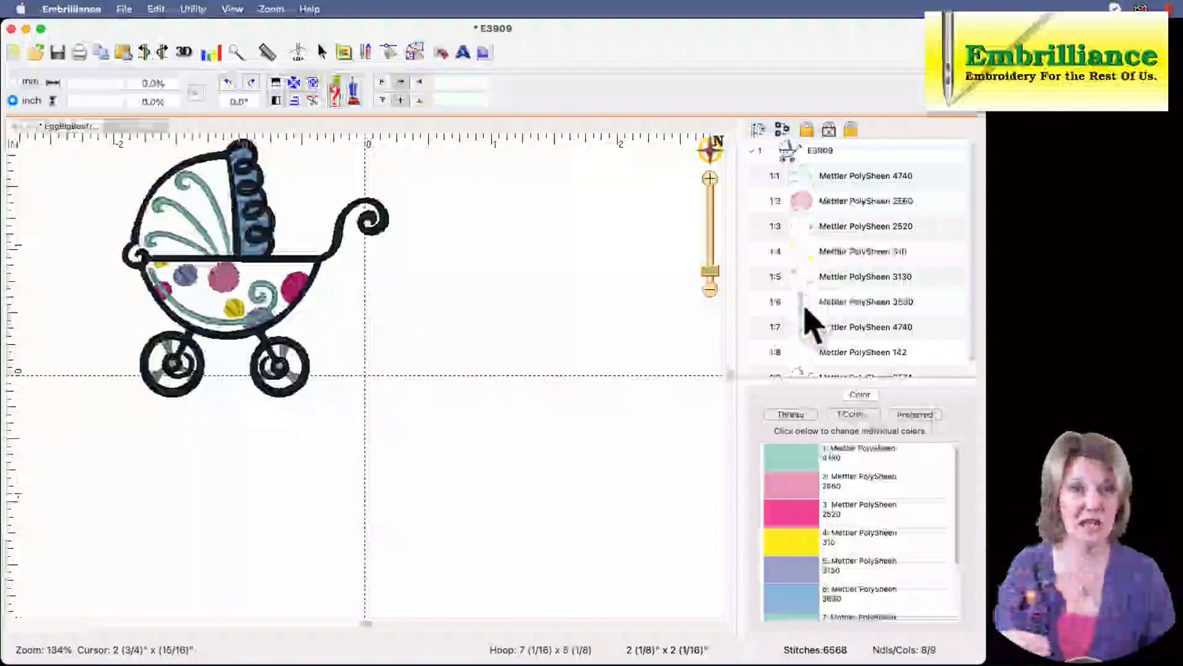
pyautogui.moveTo(820, 230)
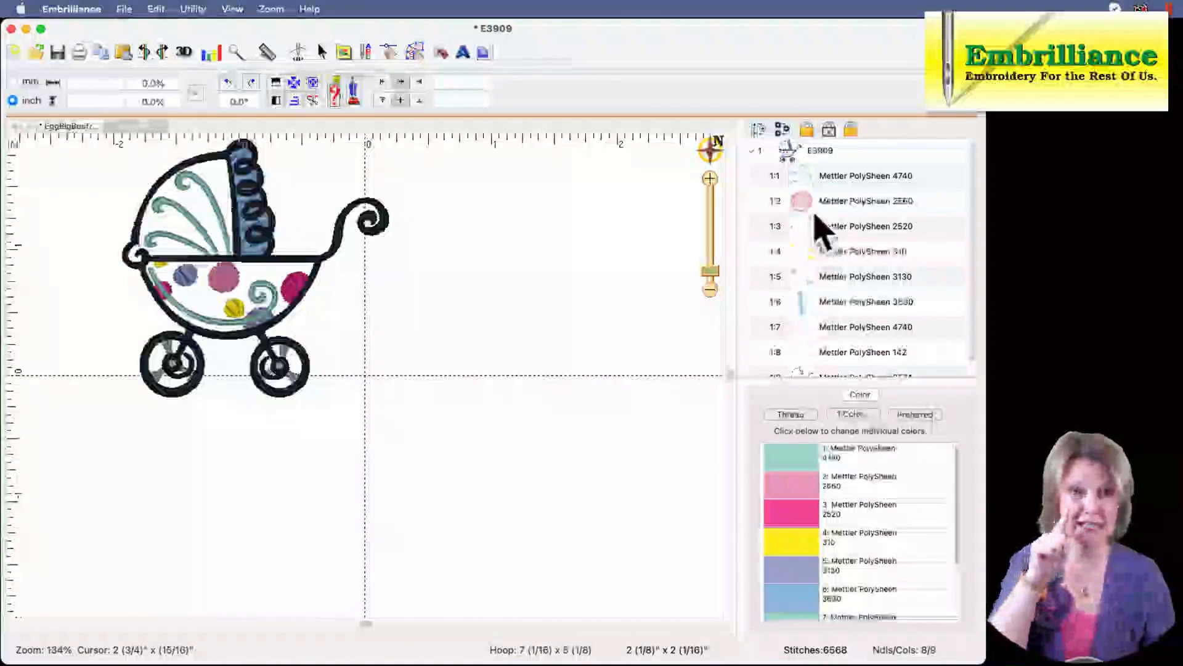
# Remove the pale pink and blue background fill blocks from the object list.
pyautogui.click(864, 201)
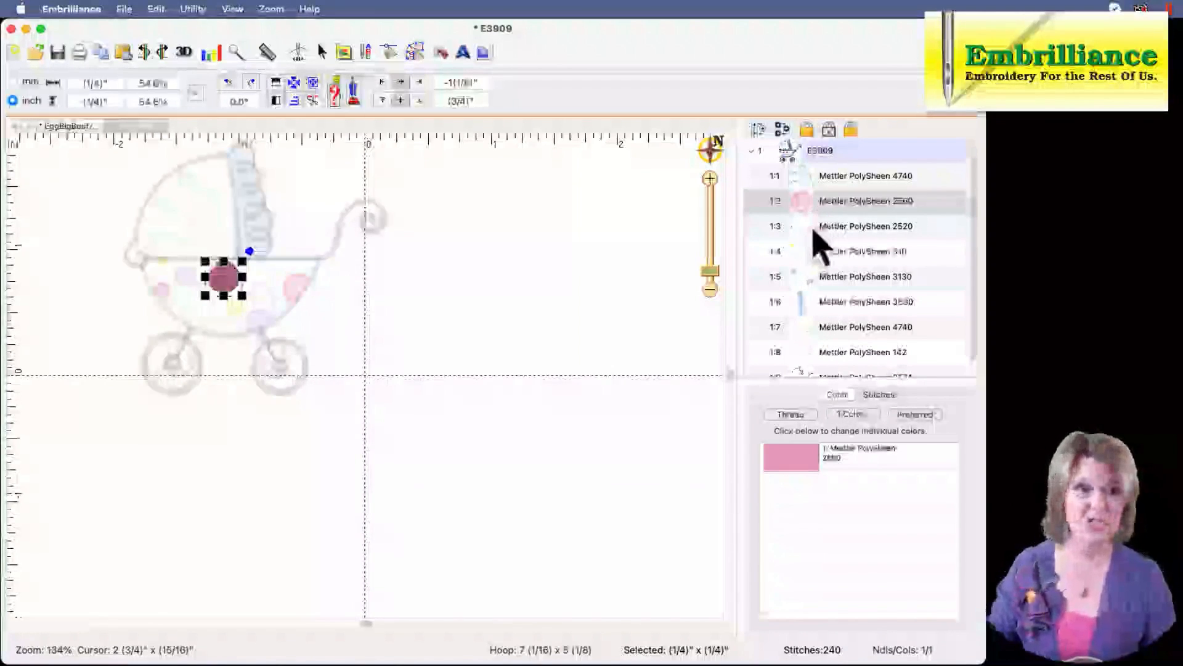
pyautogui.moveTo(819, 325)
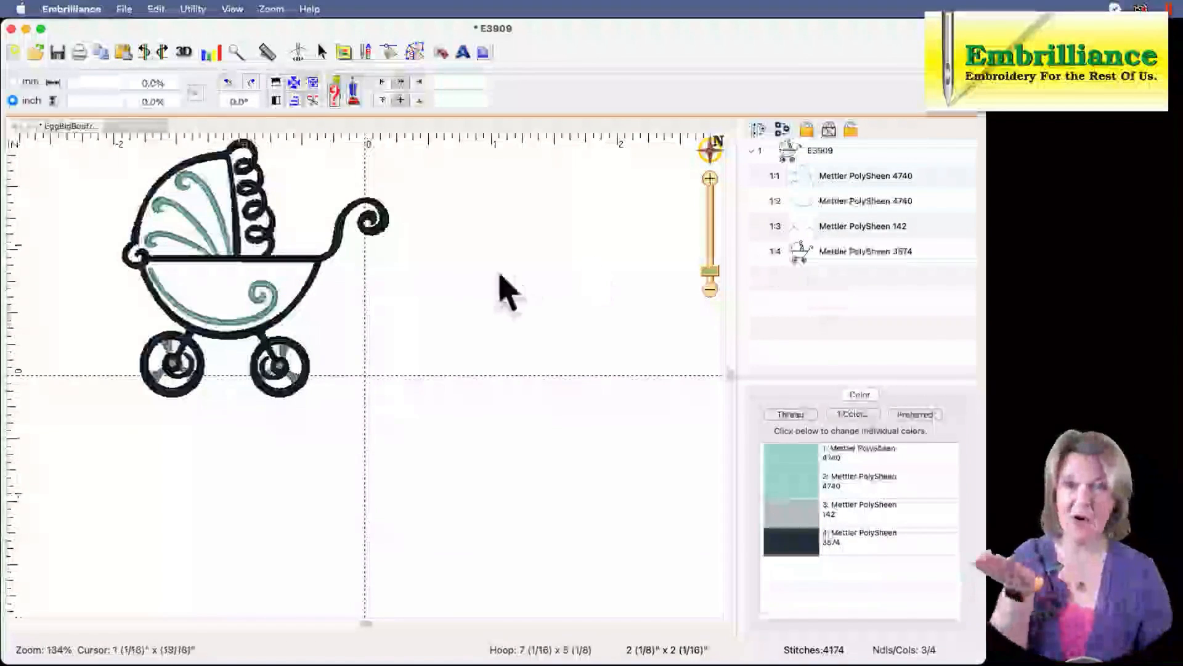
pyautogui.moveTo(212, 419)
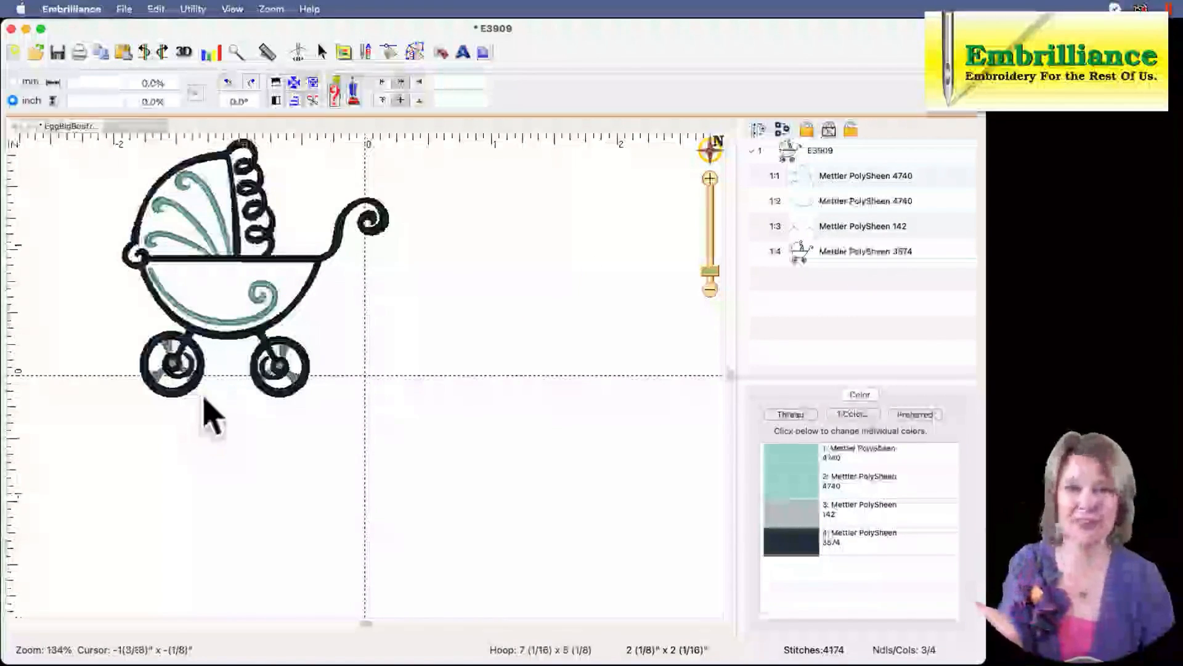
pyautogui.moveTo(242, 310)
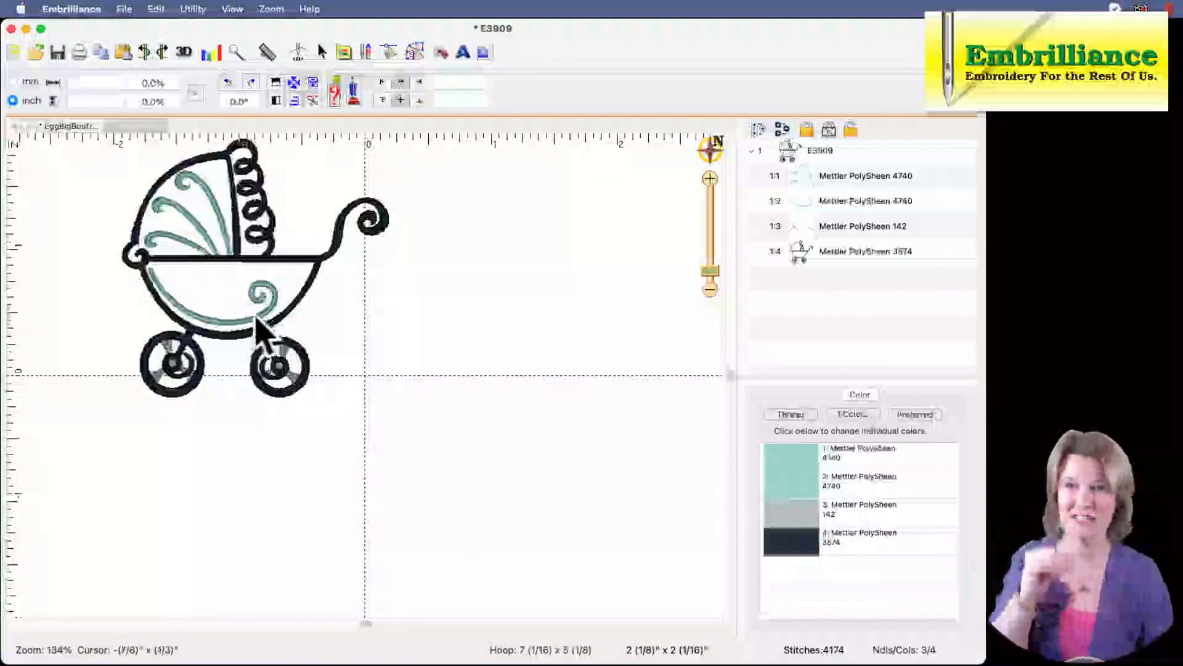
pyautogui.moveTo(528, 321)
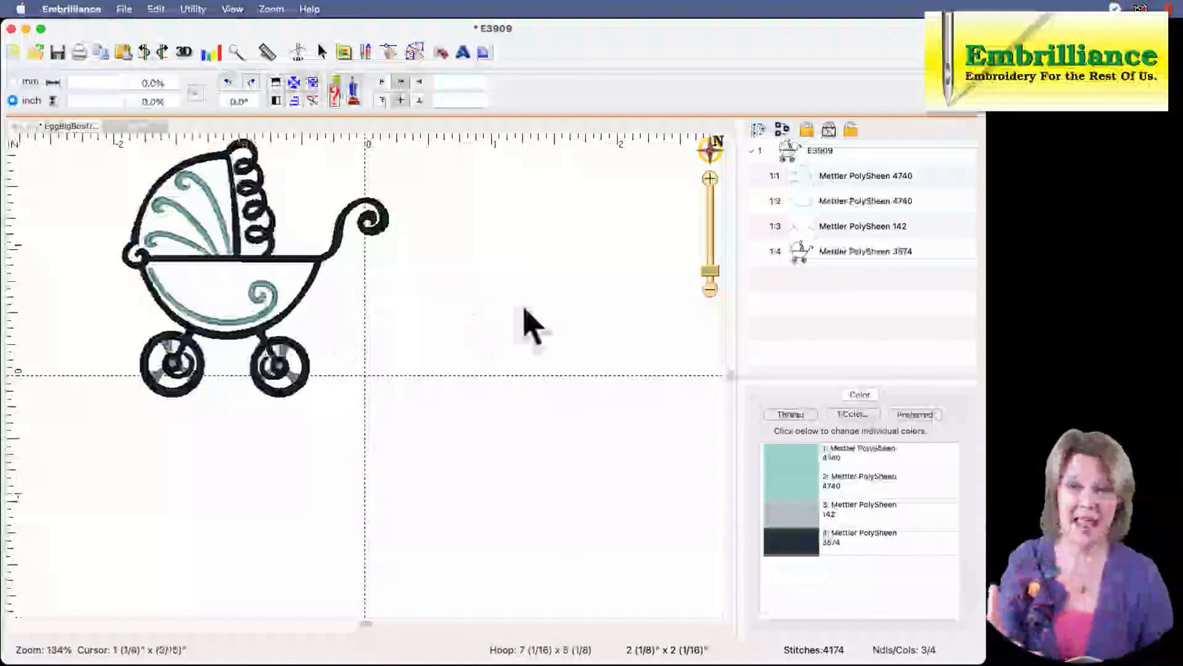
pyautogui.moveTo(652, 313)
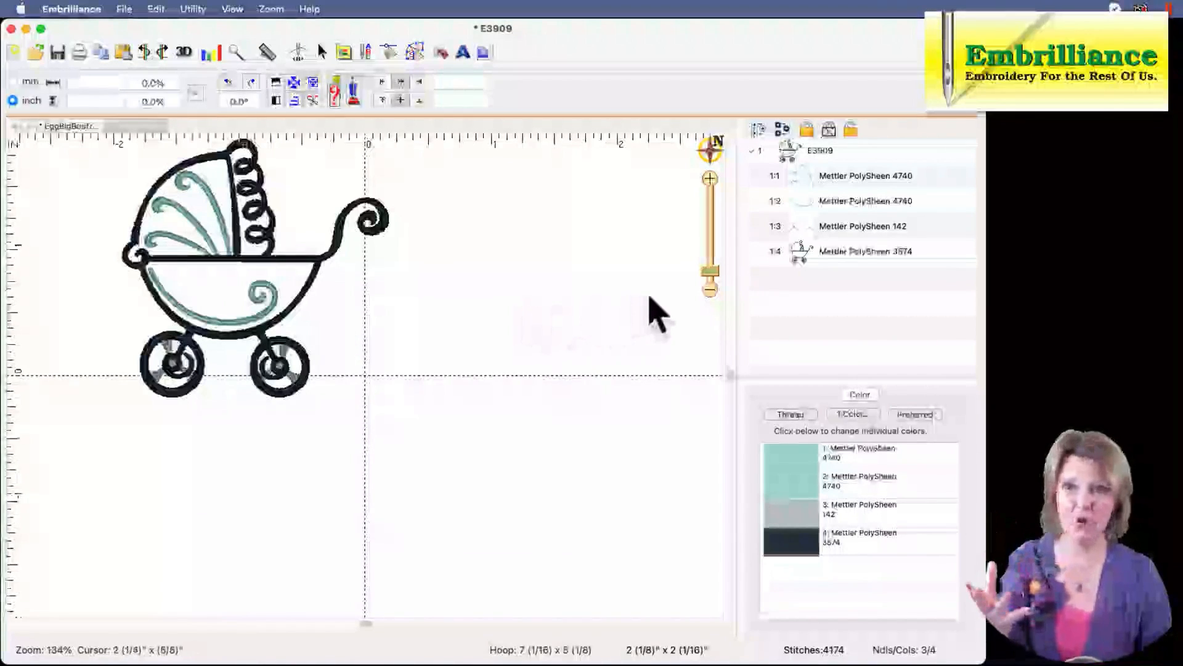
pyautogui.moveTo(453, 295)
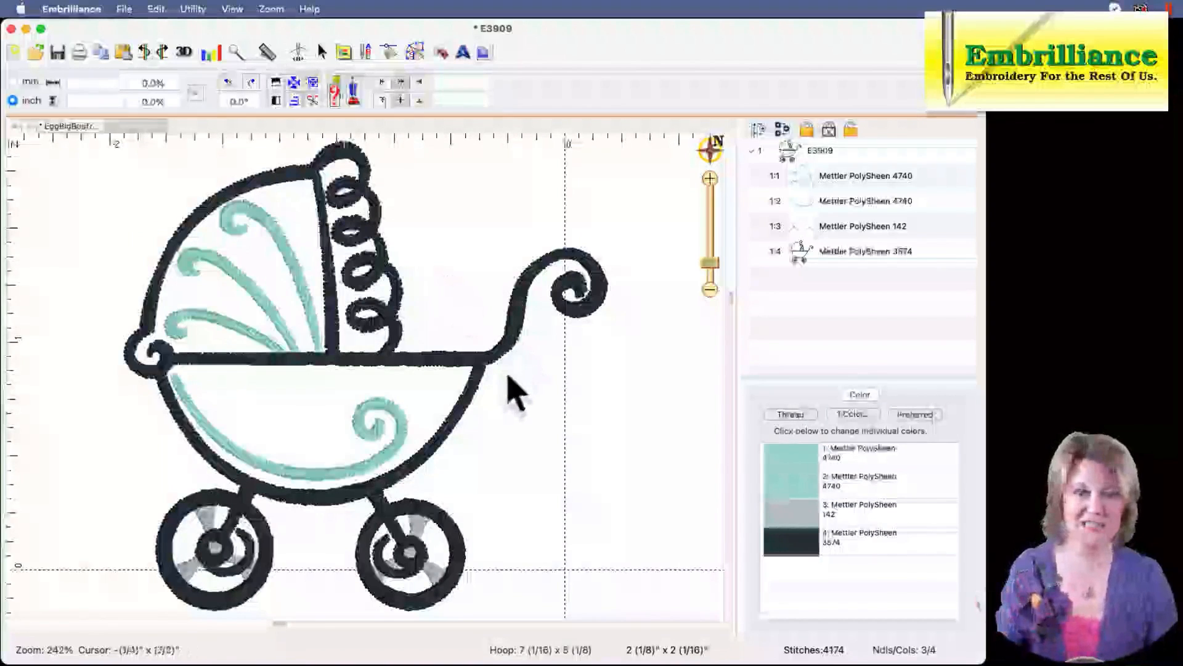
pyautogui.moveTo(514, 403)
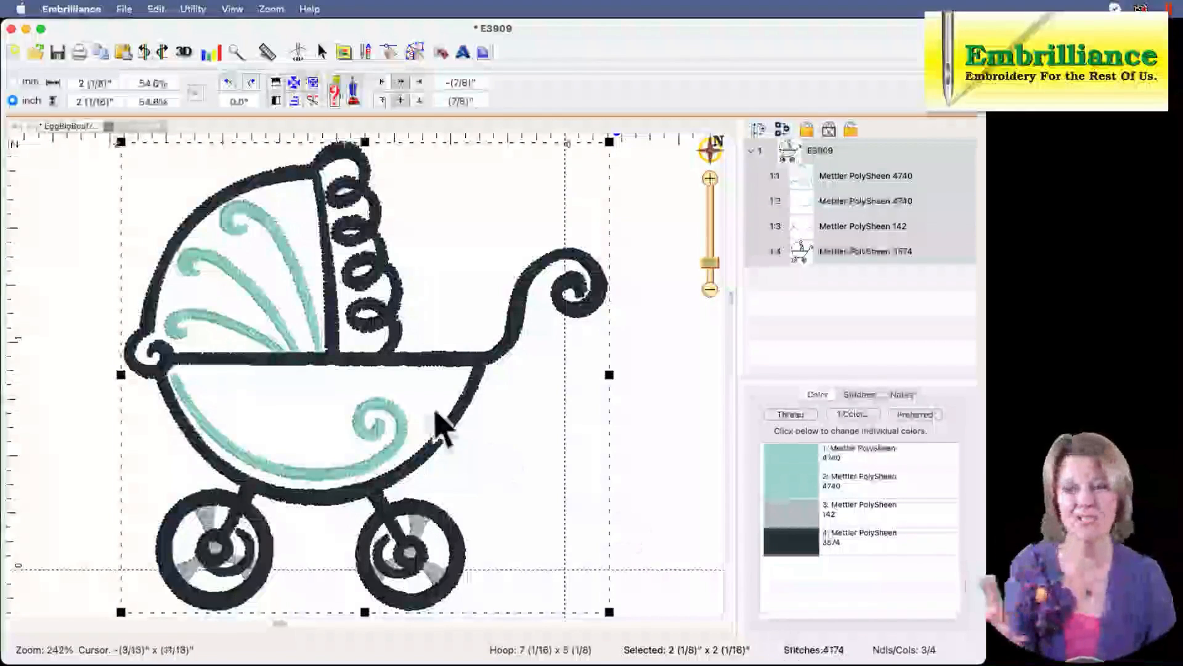
pyautogui.moveTo(295, 355)
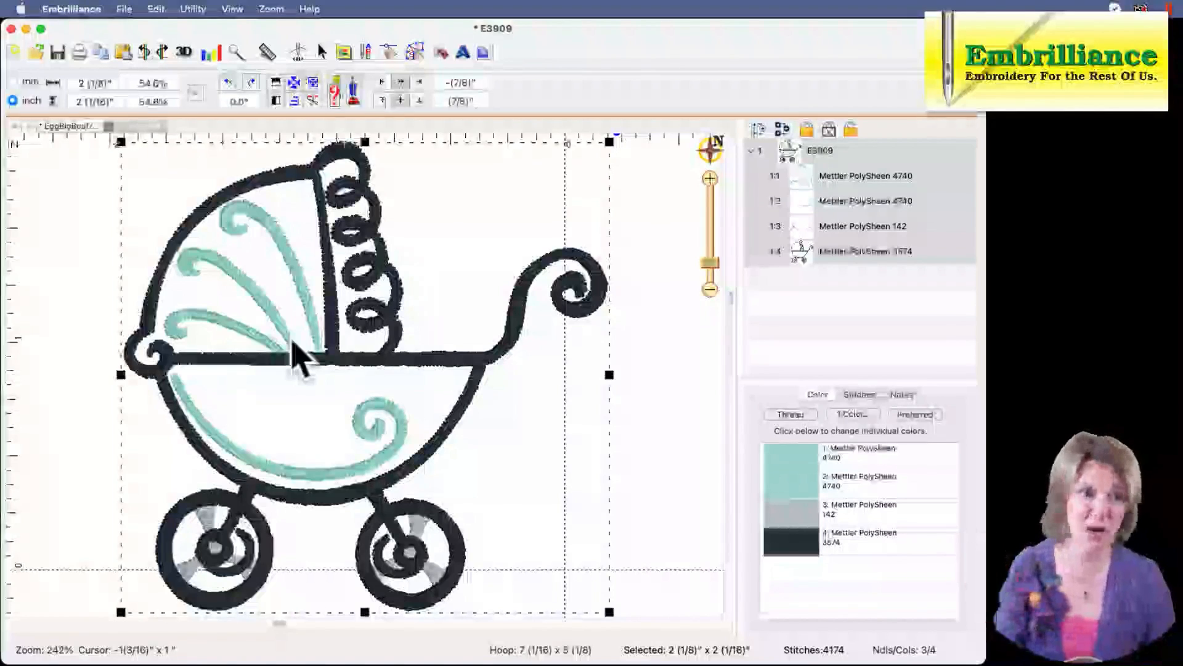
pyautogui.moveTo(302, 370)
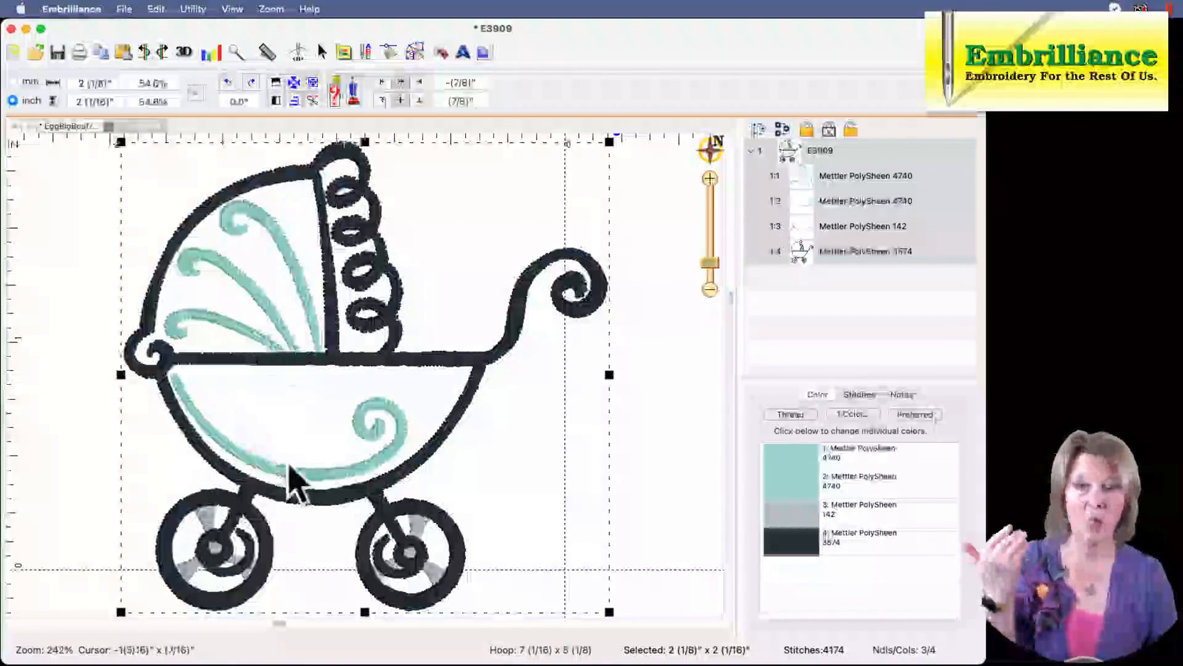
pyautogui.moveTo(295, 320)
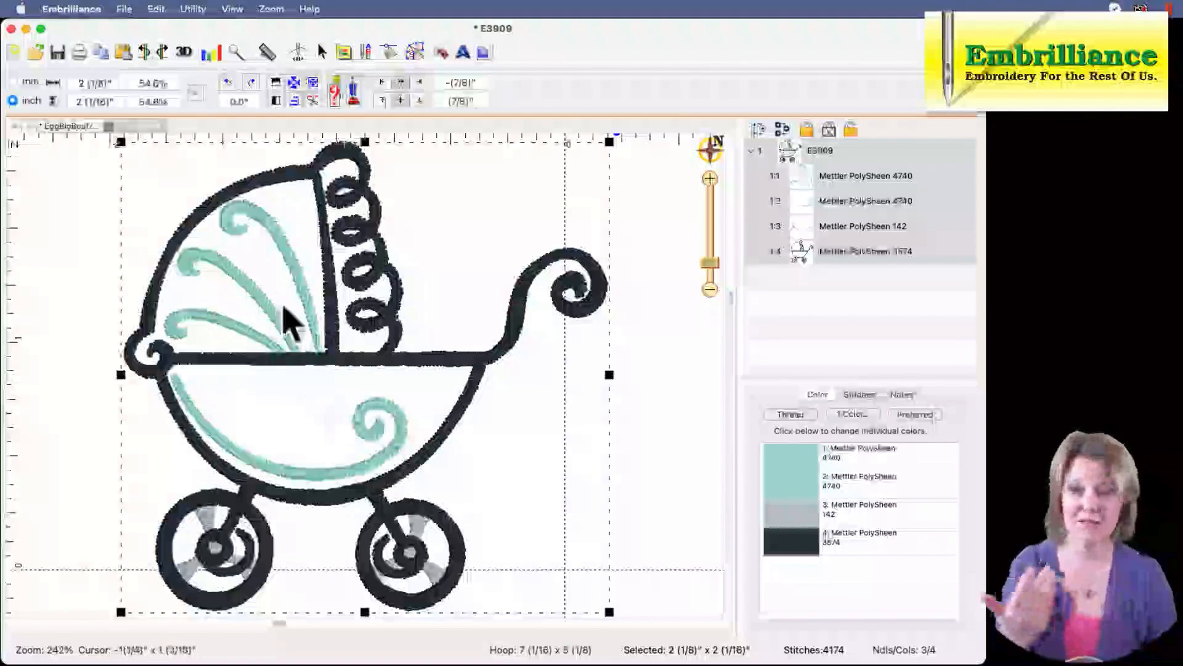
pyautogui.moveTo(369, 445)
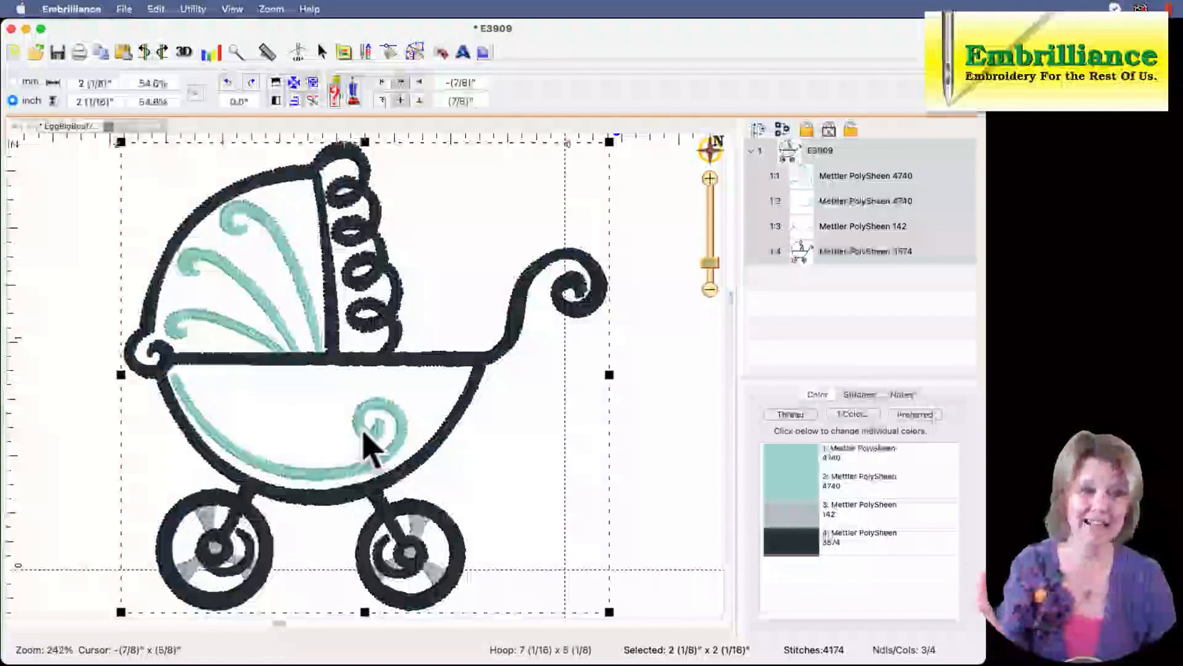